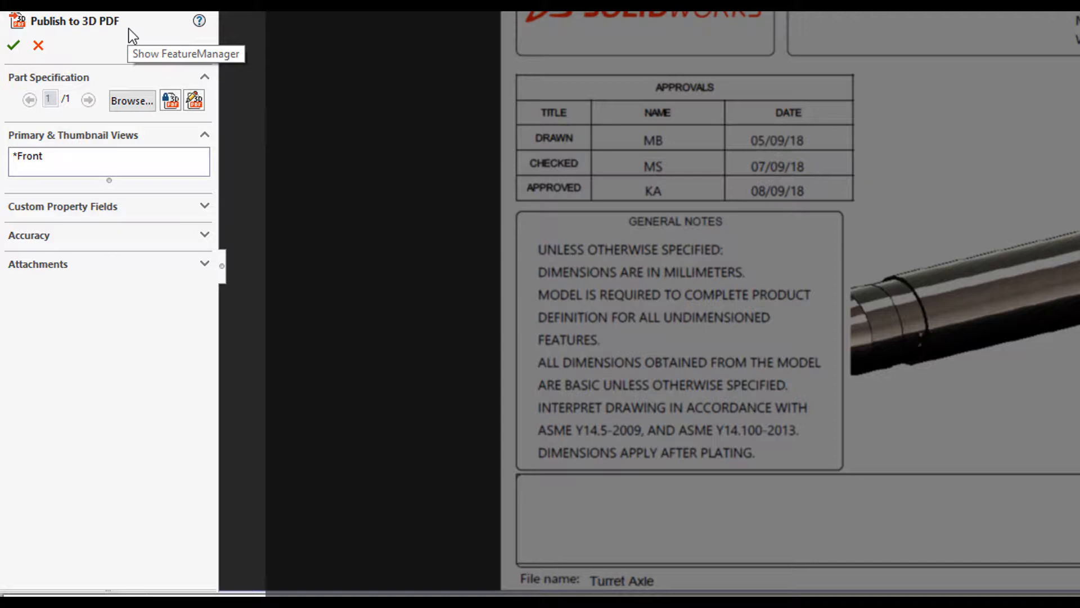
{"action": "mouse_move", "coordinate": [135, 36]}
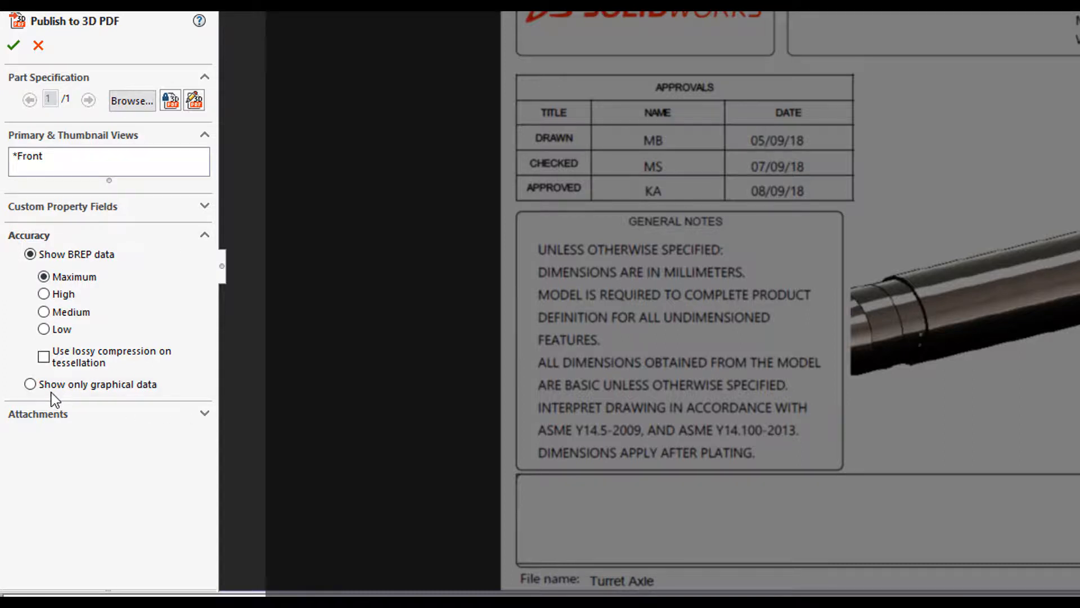
Step: Select Show only graphical data under Accuracy for the Turret Axle 3D PDF
{"action": "left_click", "coordinate": [31, 384]}
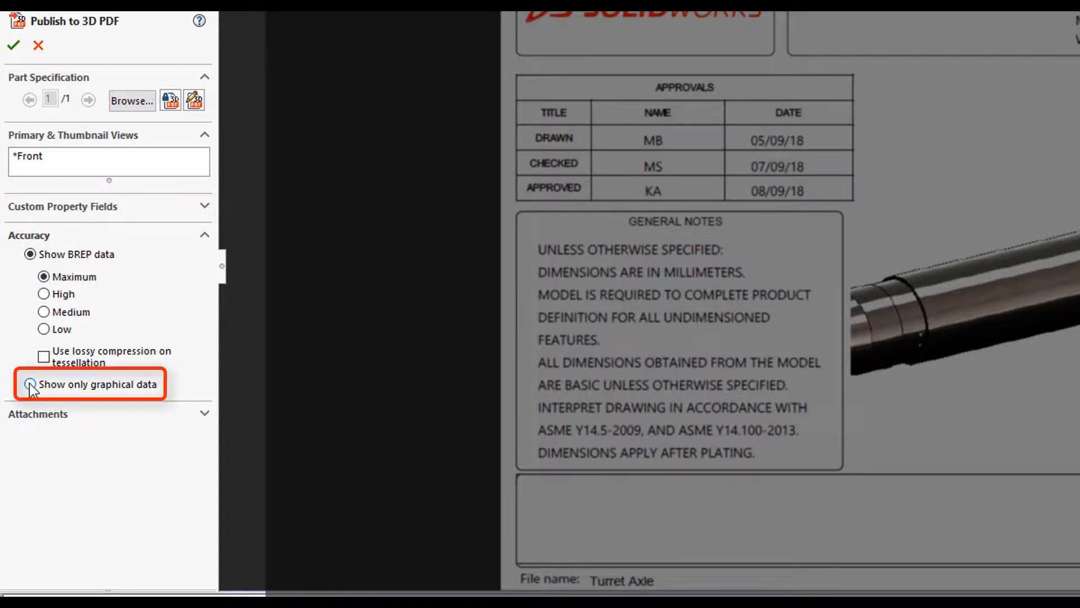
{"action": "left_click", "coordinate": [30, 383]}
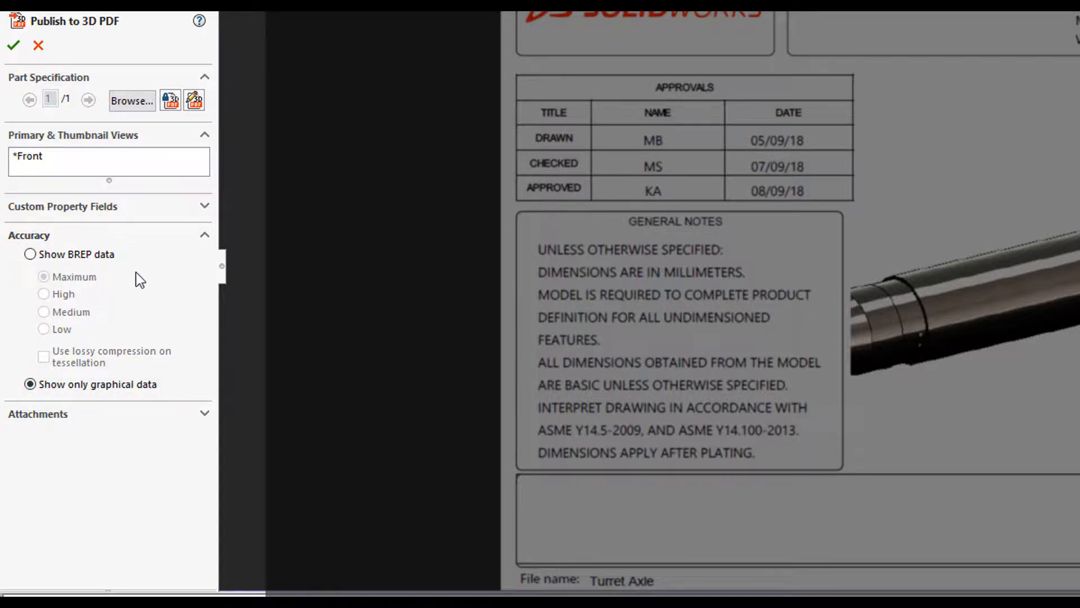
{"action": "mouse_move", "coordinate": [170, 100]}
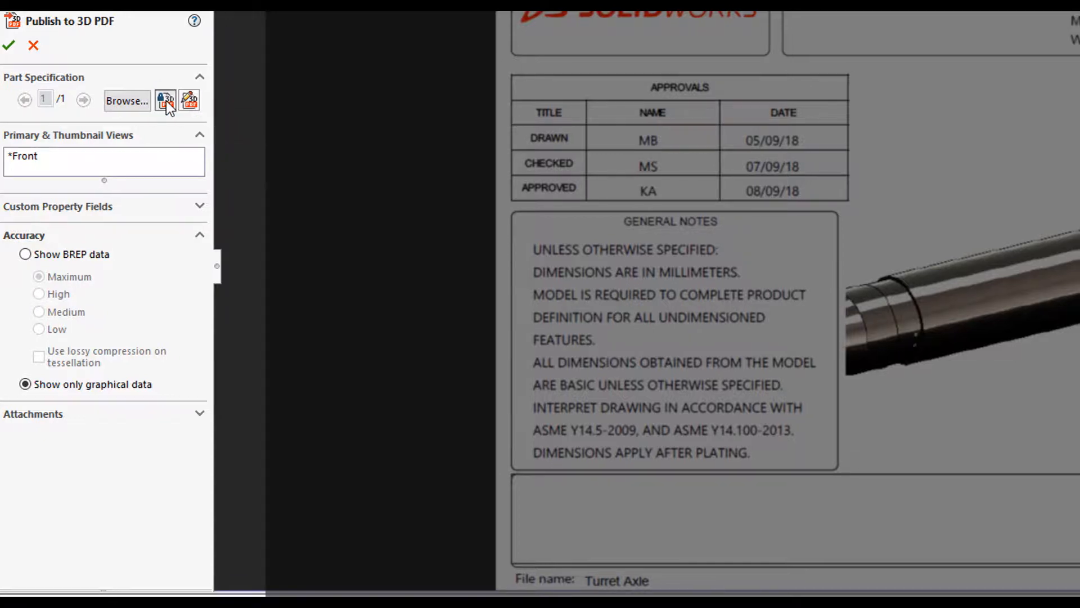
Step: Disable printing, editing and copying, and set a password to open the 3D PDF
{"action": "left_click", "coordinate": [166, 100]}
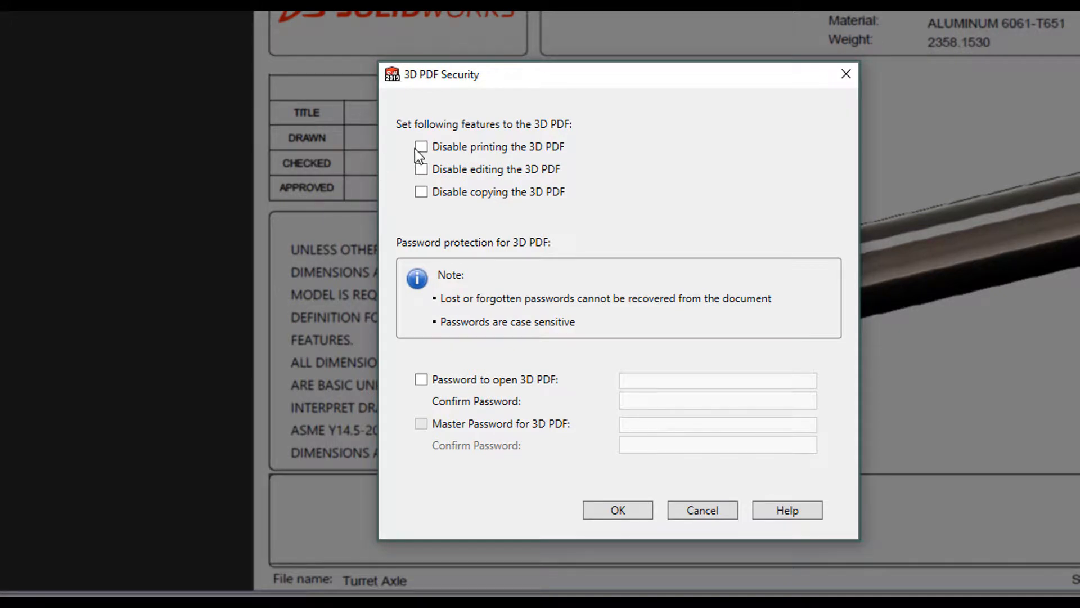
{"action": "left_click", "coordinate": [421, 147]}
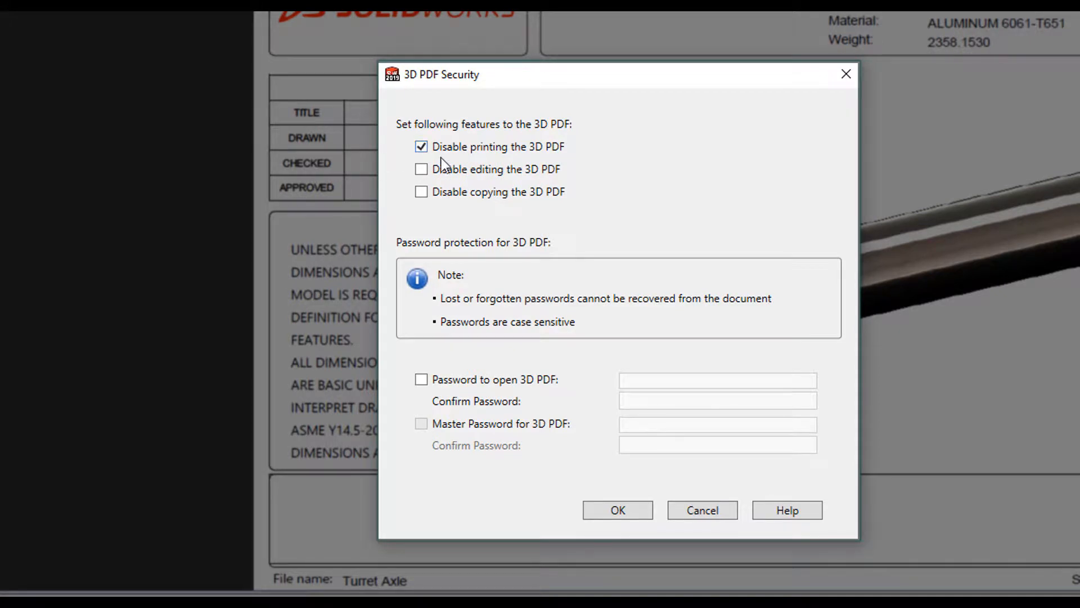
{"action": "left_click", "coordinate": [420, 168]}
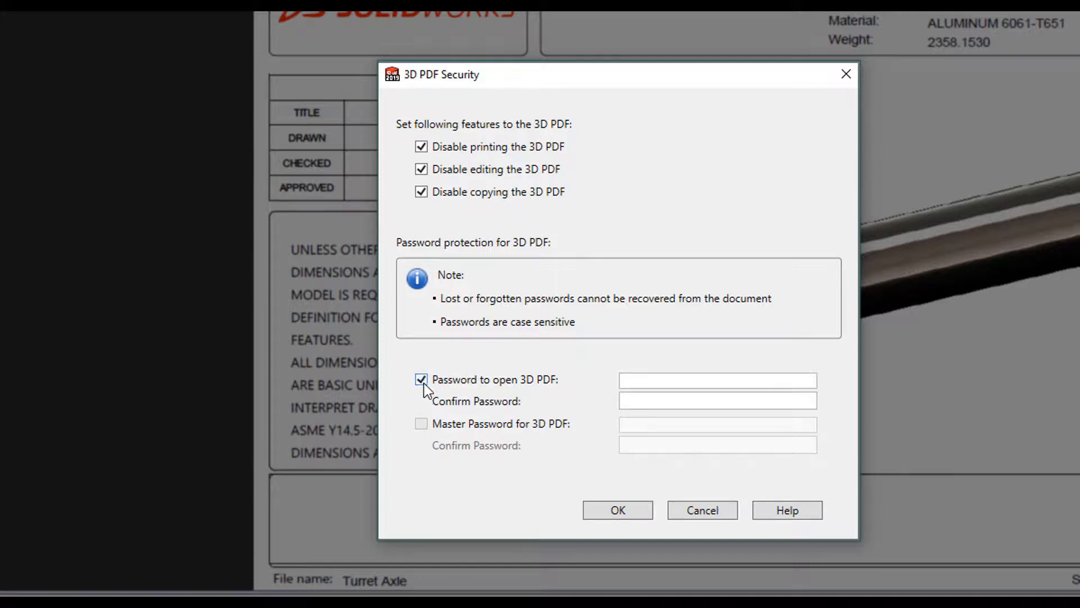
{"action": "type", "text": "***"}
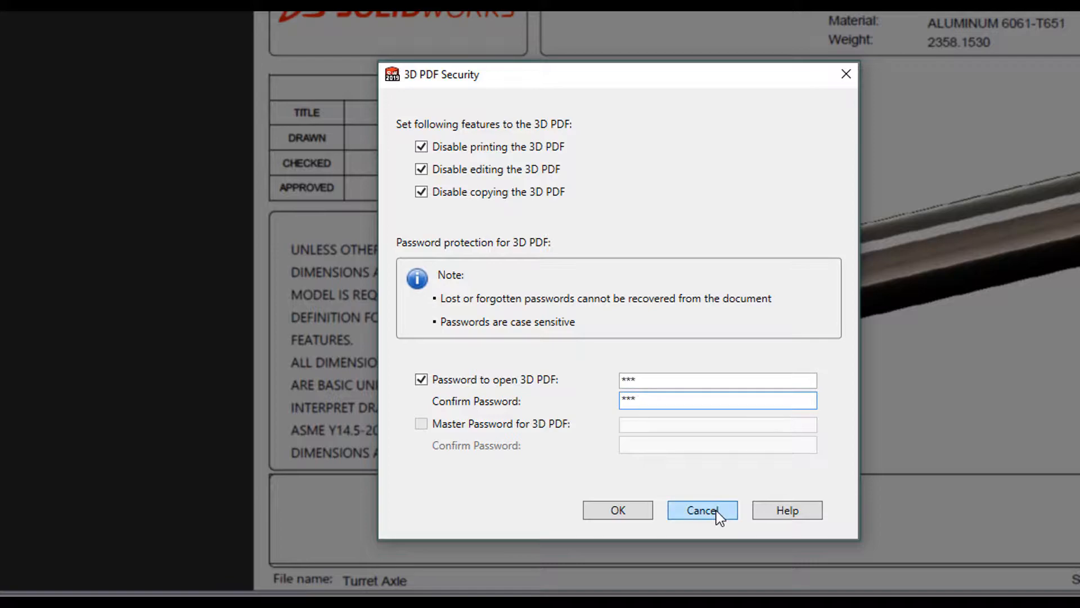
{"action": "left_click", "coordinate": [702, 510]}
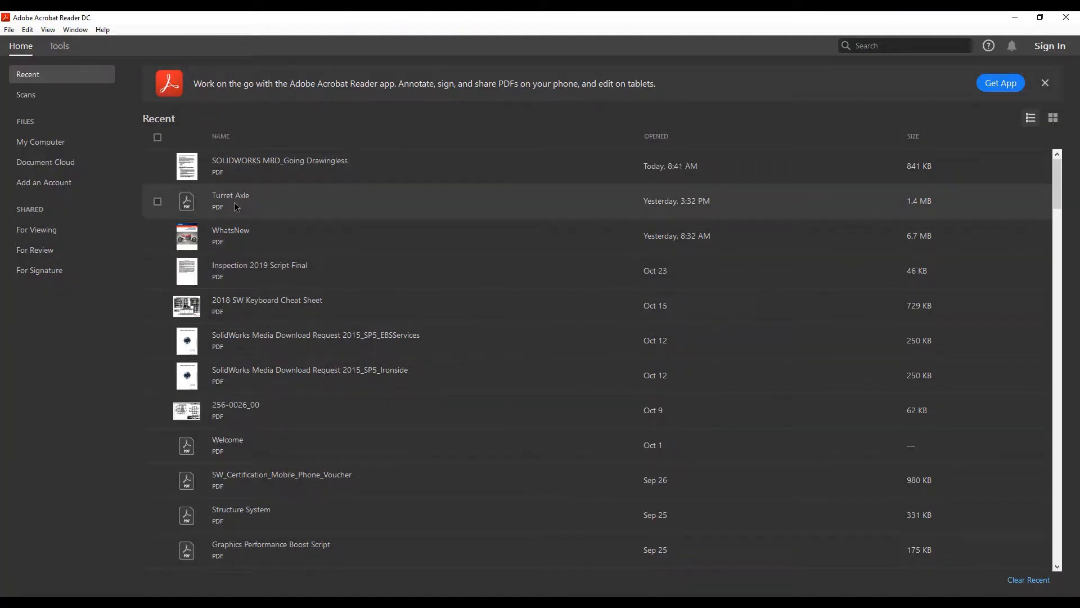
Step: Open Turret Axle from the Recent list and enter its open password
{"action": "double_click", "coordinate": [231, 201]}
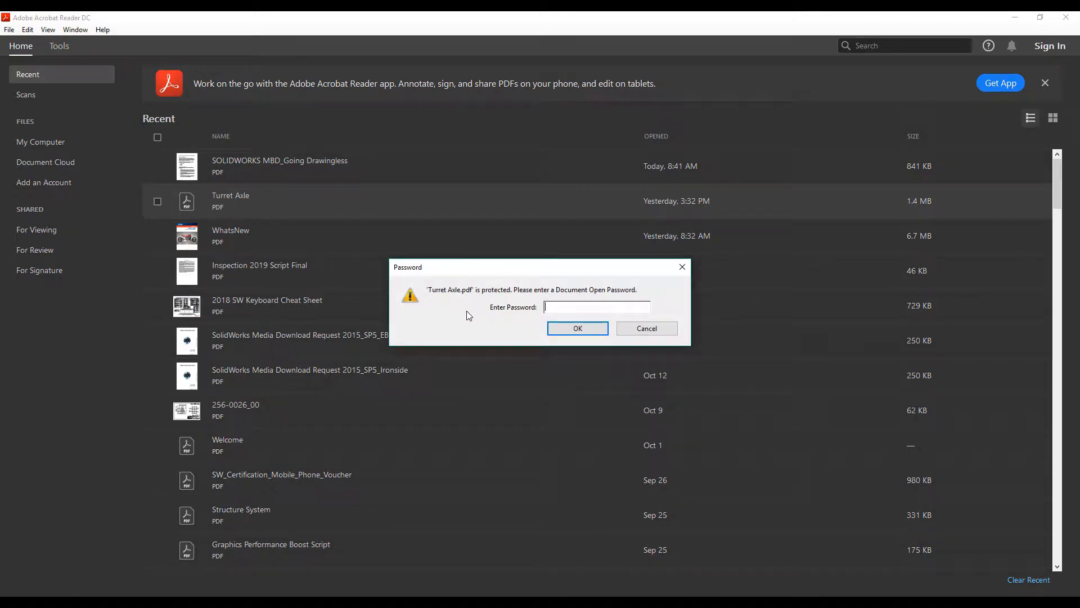
{"action": "type", "text": "***"}
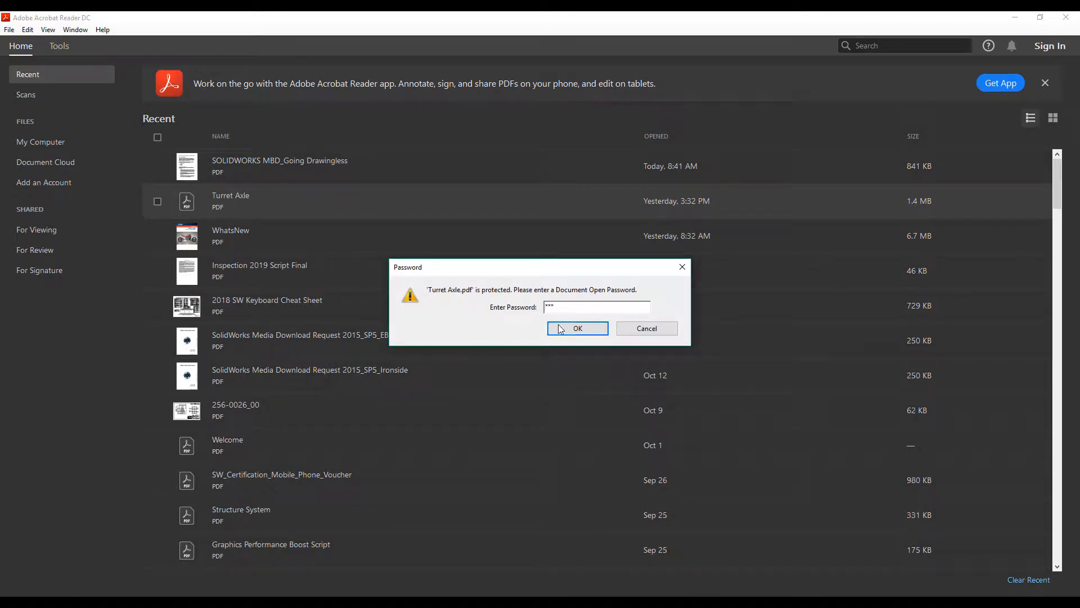
{"action": "left_click", "coordinate": [577, 328]}
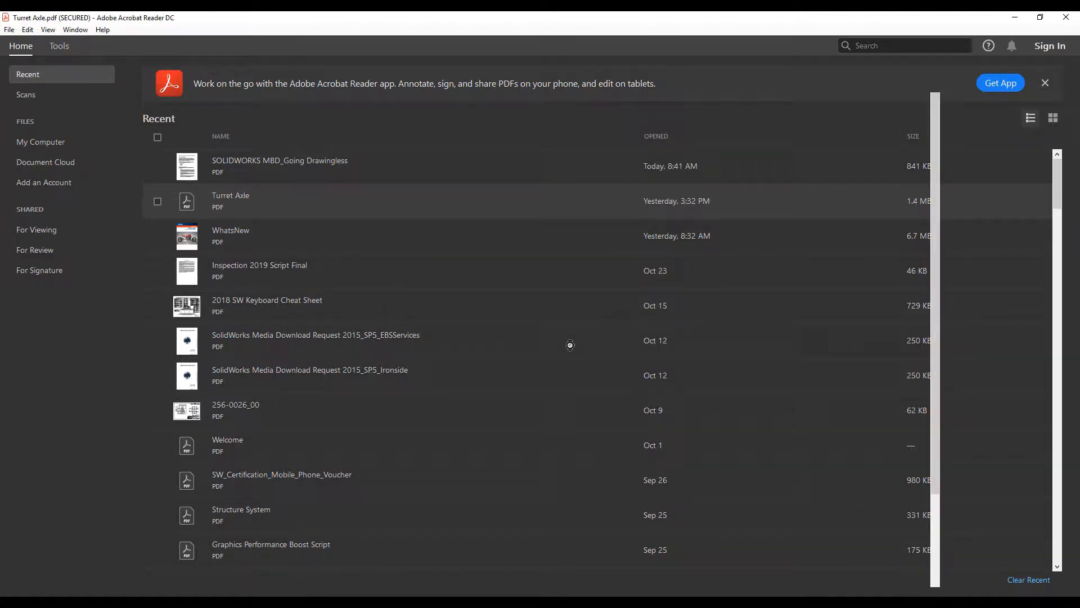
{"action": "double_click", "coordinate": [230, 200]}
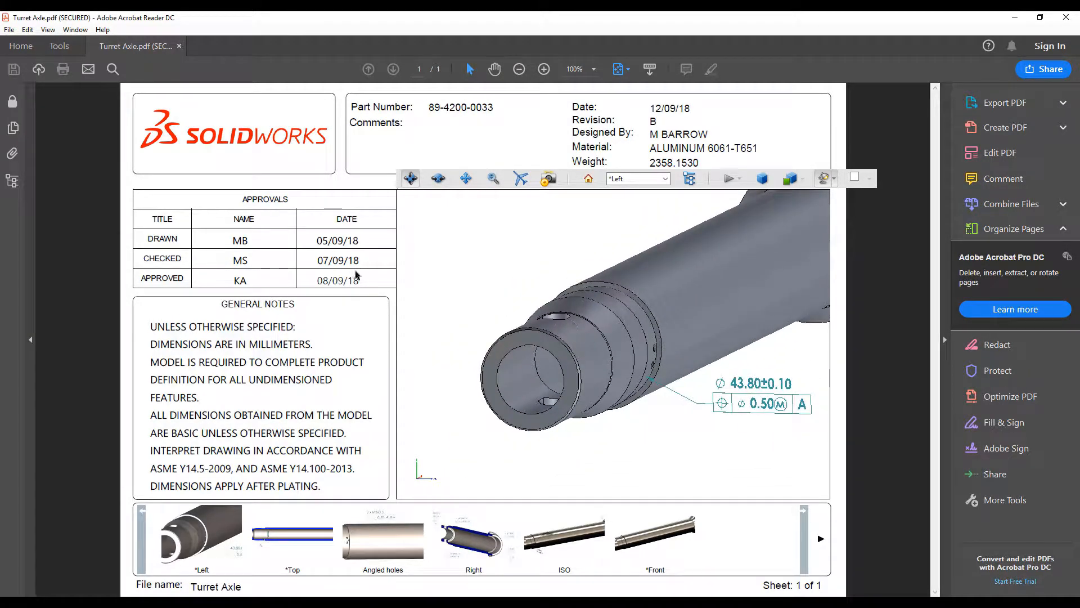
Step: Review the Turret Axle PDF's security restrictions in Document Properties
{"action": "left_click", "coordinate": [12, 101]}
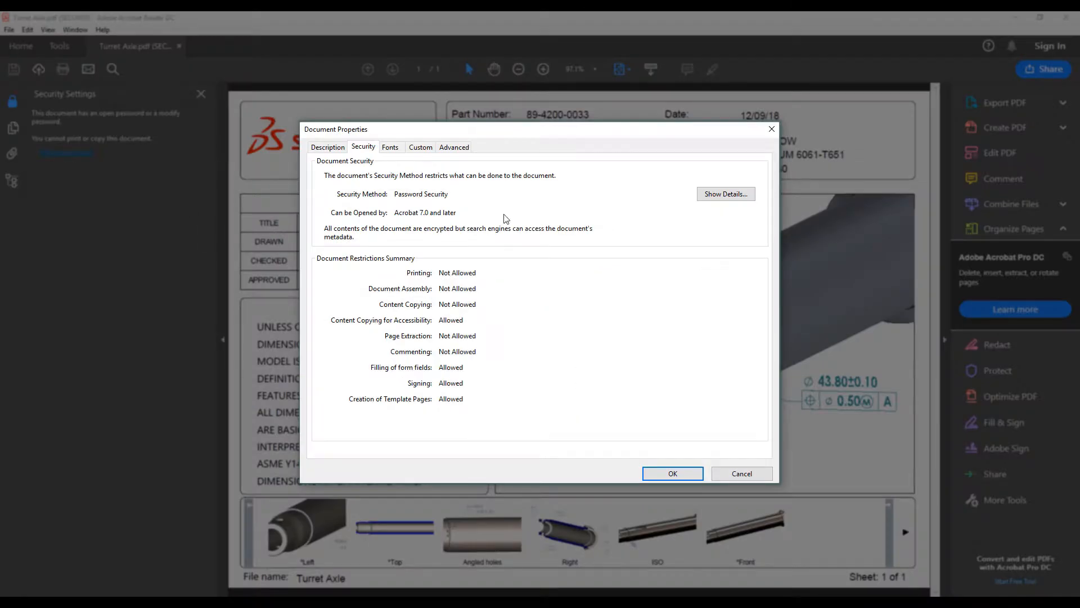
{"action": "mouse_move", "coordinate": [512, 282]}
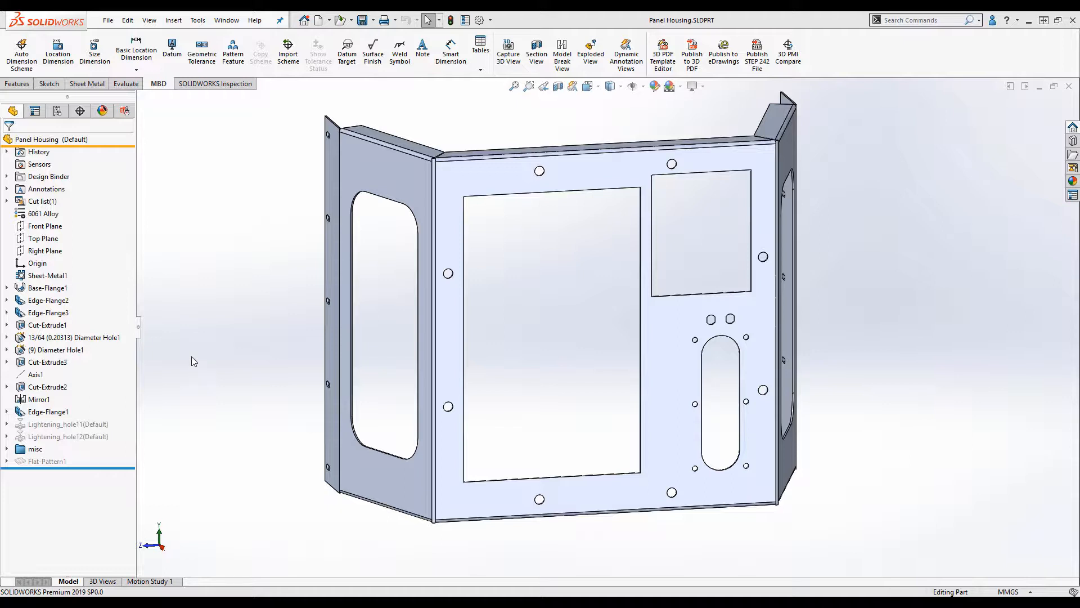
Step: Flatten the Panel Housing from the Sheet Metal tab to show bend lines
{"action": "left_click", "coordinate": [89, 83]}
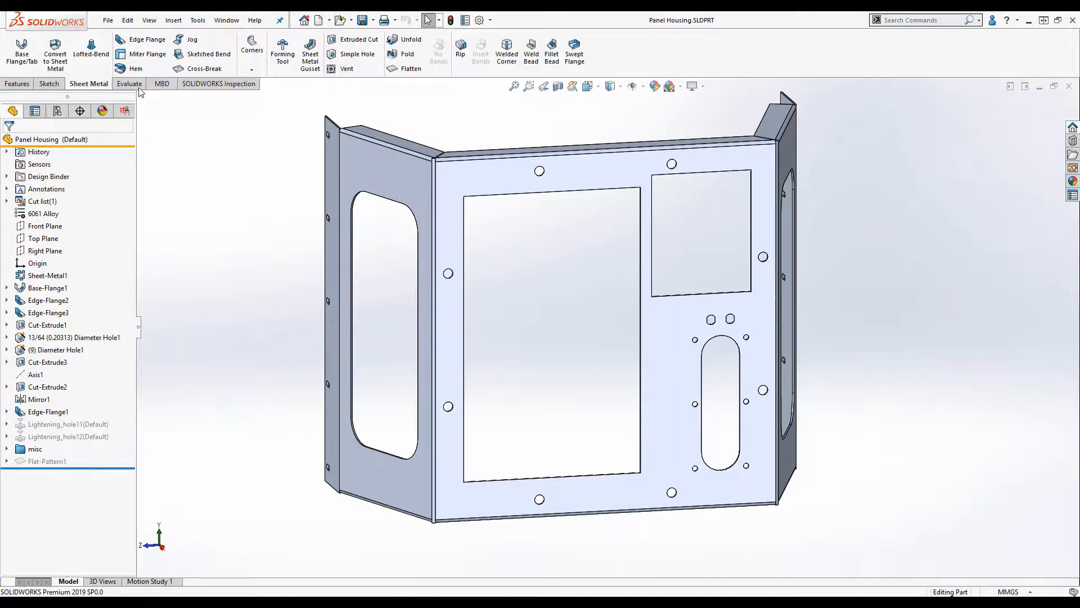
{"action": "left_click", "coordinate": [410, 68]}
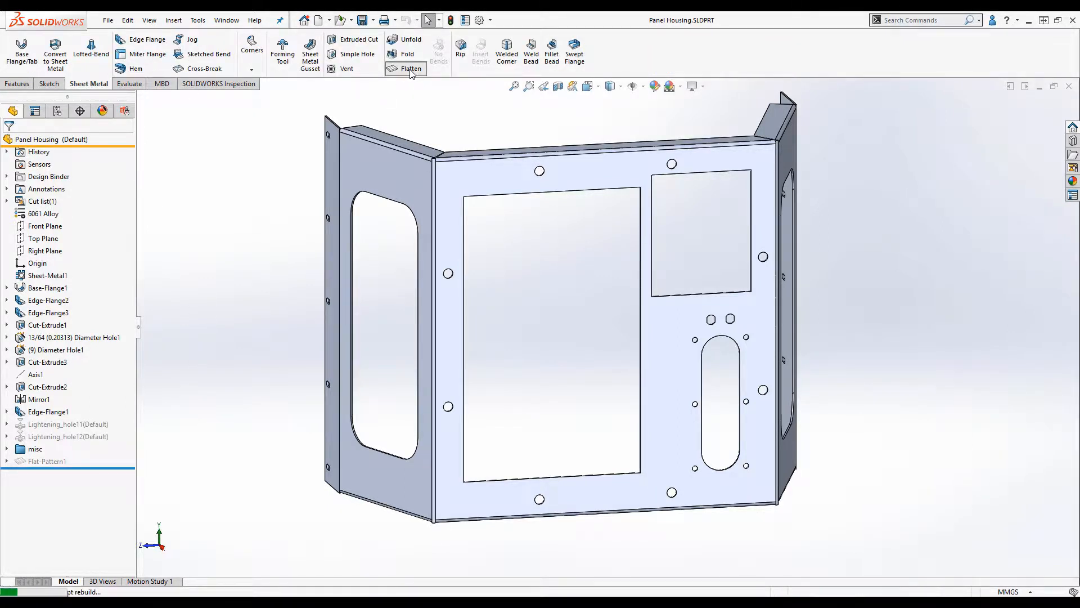
{"action": "left_click", "coordinate": [410, 69]}
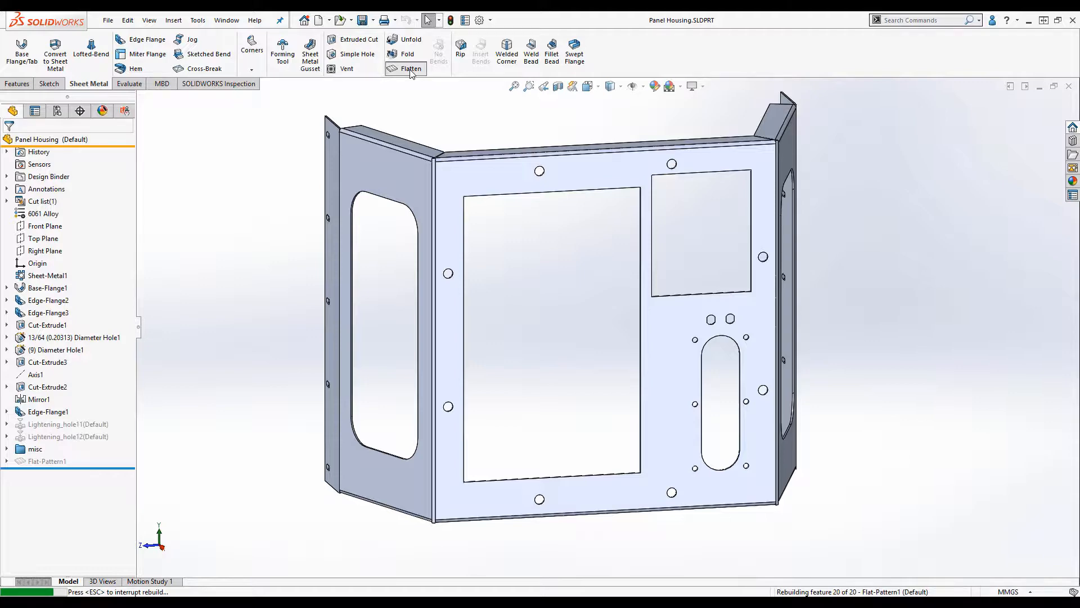
{"action": "left_click", "coordinate": [405, 68]}
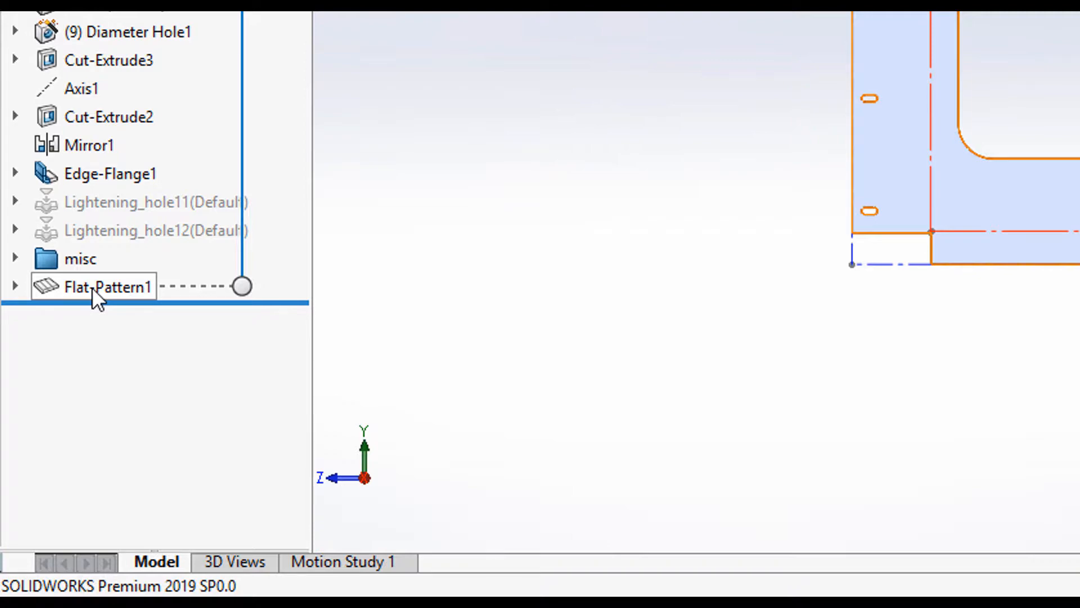
Step: View Flat-Pattern1 normal to its face so bend direction, angle and radius notes display
{"action": "right_click", "coordinate": [92, 286]}
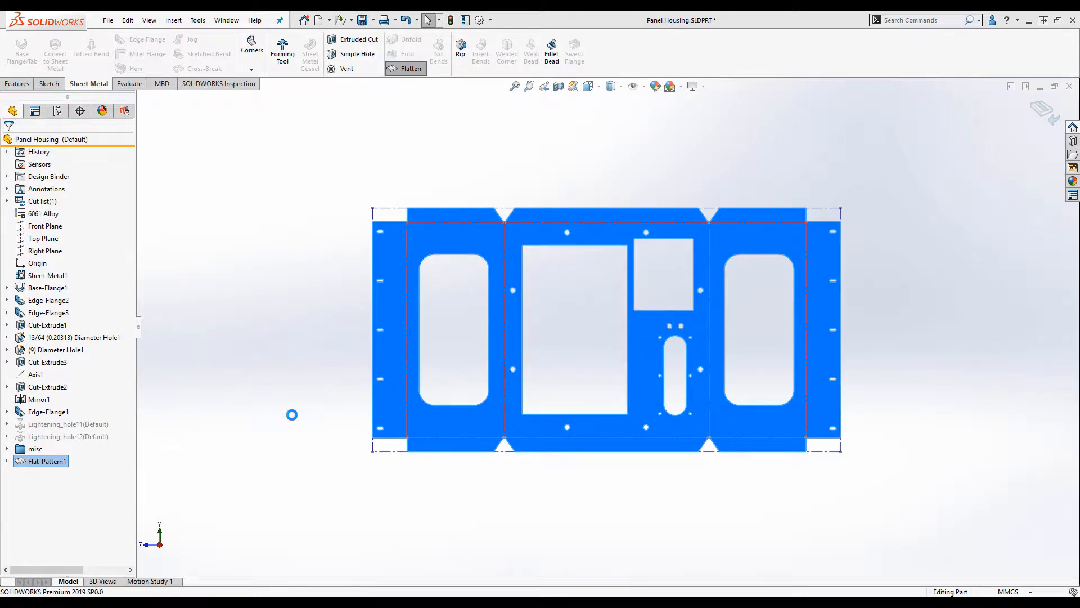
{"action": "left_click", "coordinate": [411, 52]}
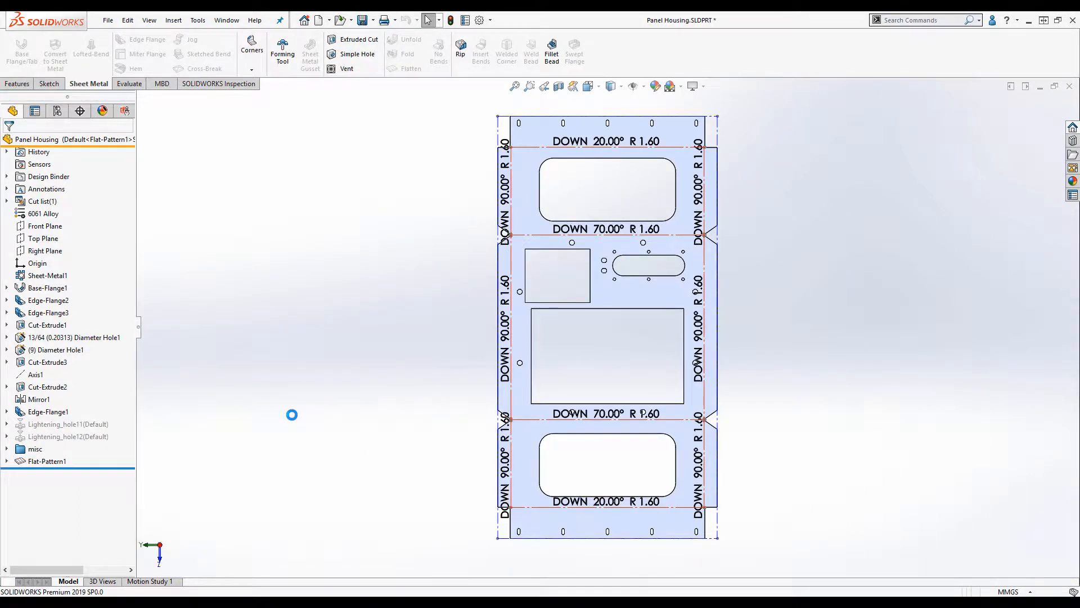
{"action": "mouse_move", "coordinate": [295, 418]}
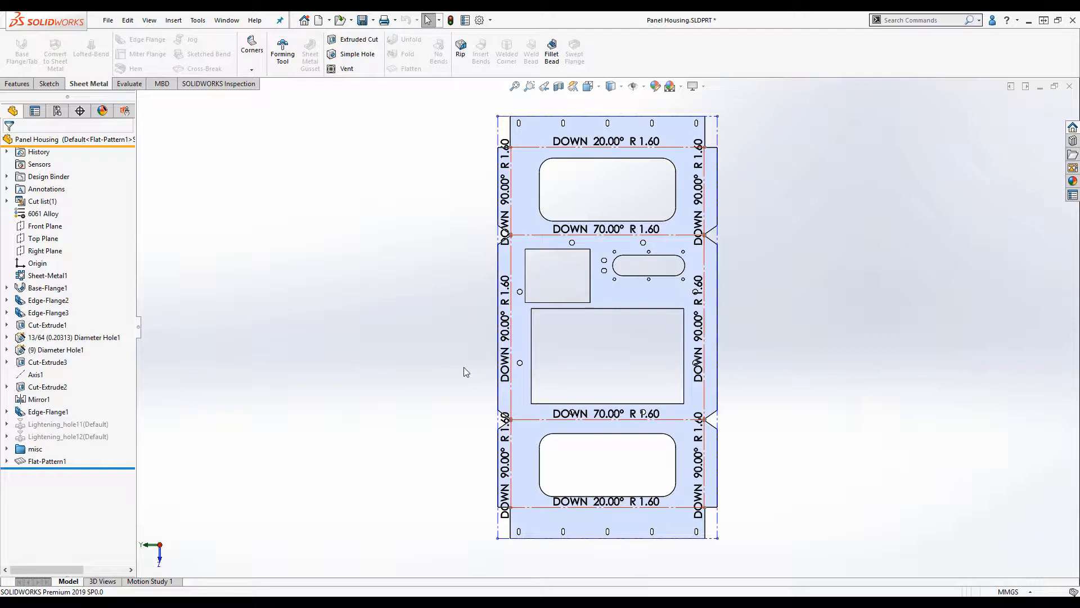
{"action": "mouse_move", "coordinate": [427, 358]}
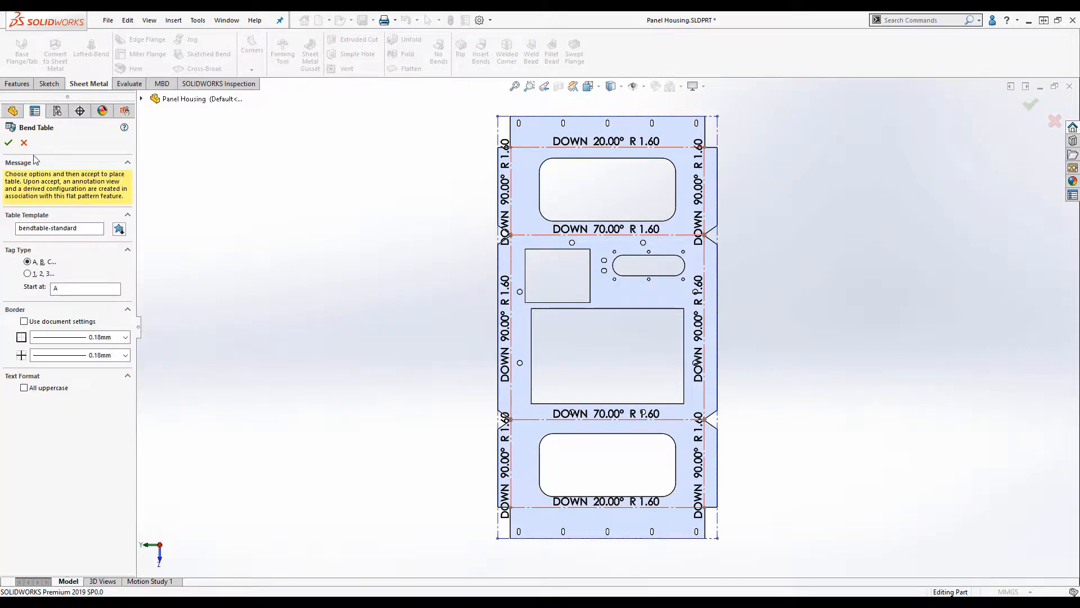
Step: Place a bendtable-standard bend table with A–K tags beside the flat pattern
{"action": "left_click", "coordinate": [8, 142]}
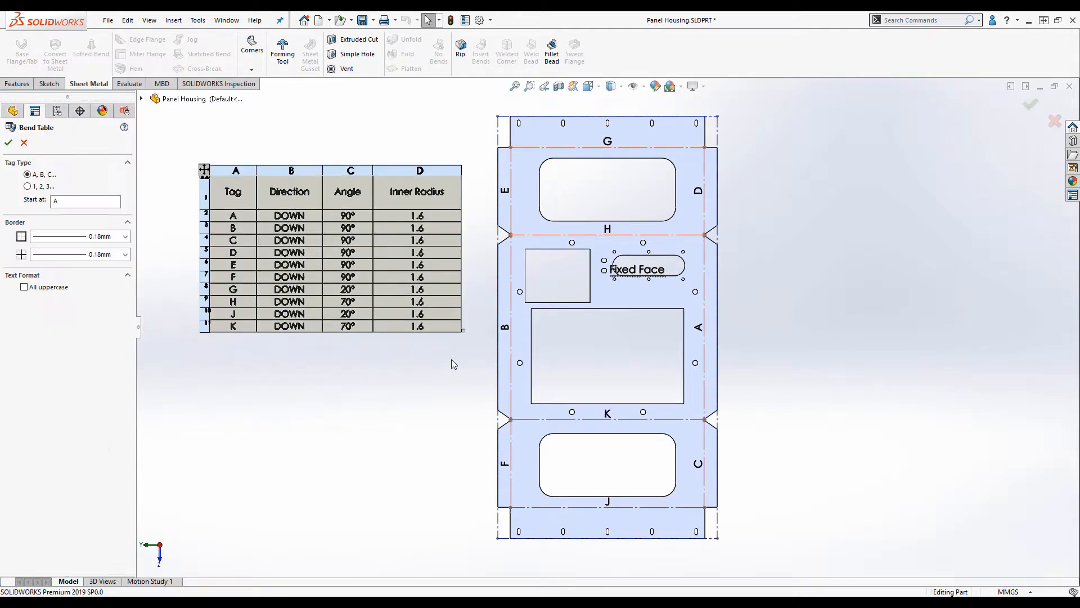
{"action": "mouse_move", "coordinate": [434, 377]}
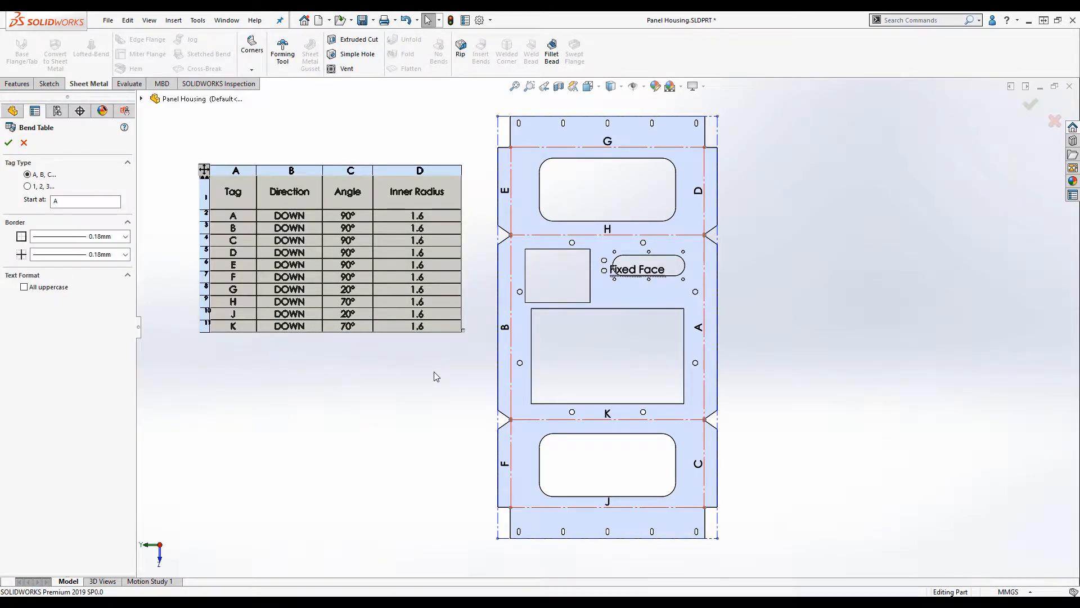
{"action": "mouse_move", "coordinate": [466, 371]}
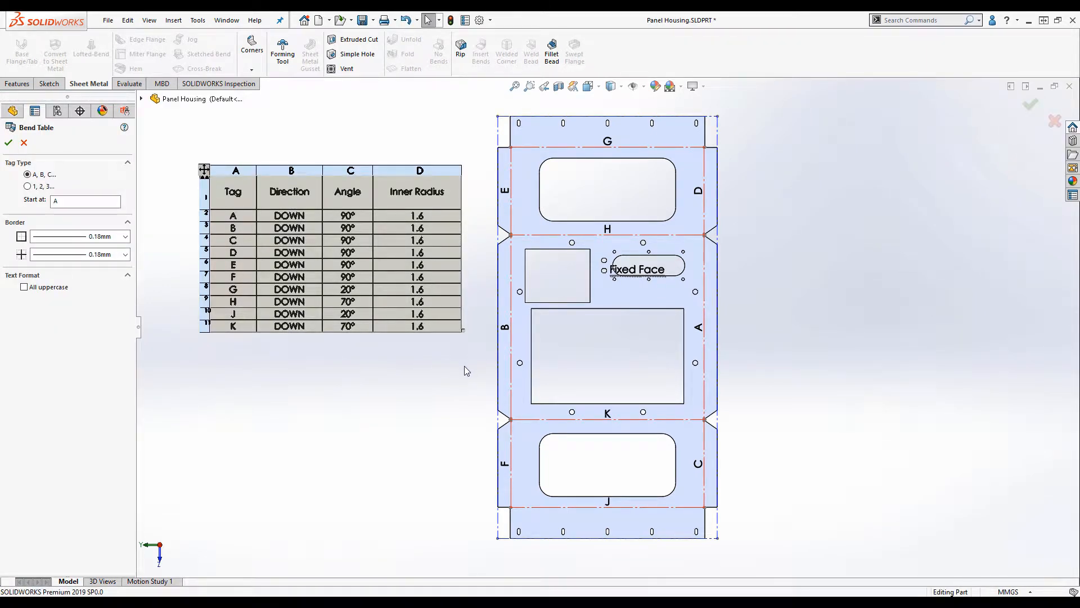
{"action": "mouse_move", "coordinate": [320, 358]}
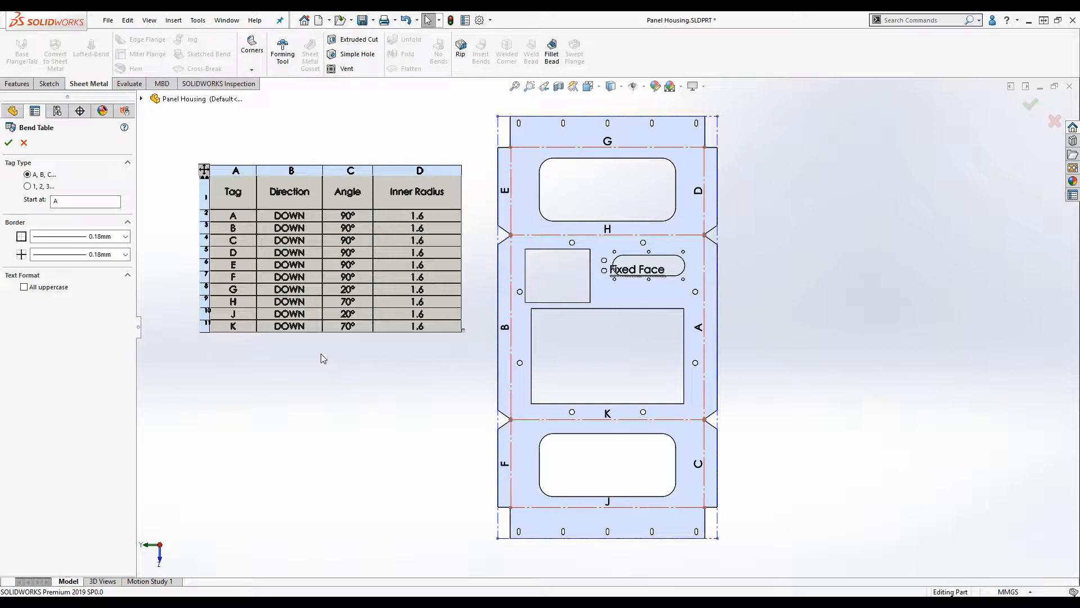
{"action": "mouse_move", "coordinate": [339, 357]}
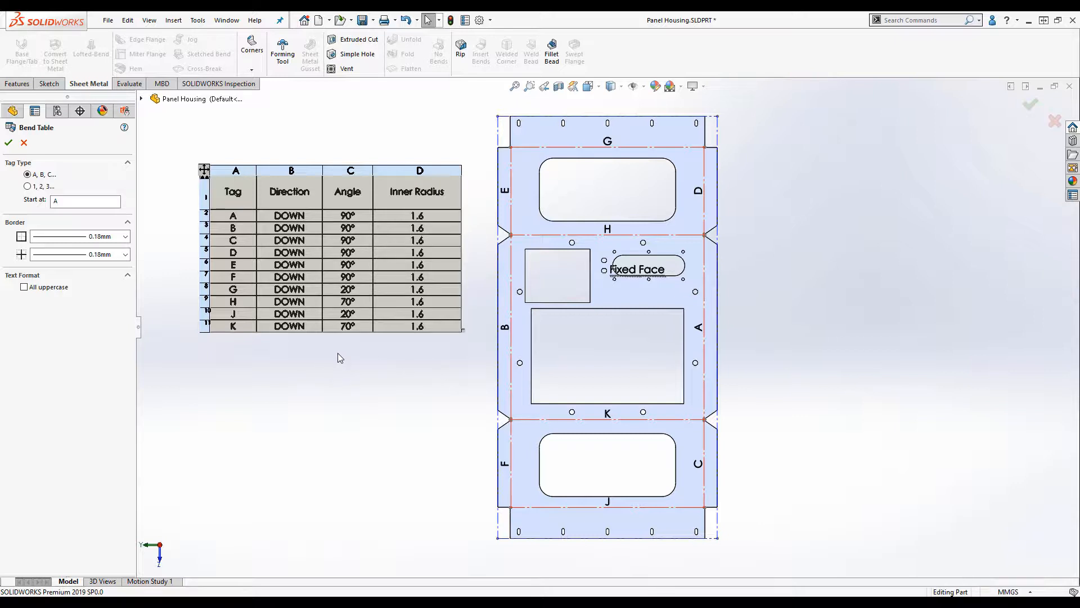
{"action": "left_click", "coordinate": [9, 143]}
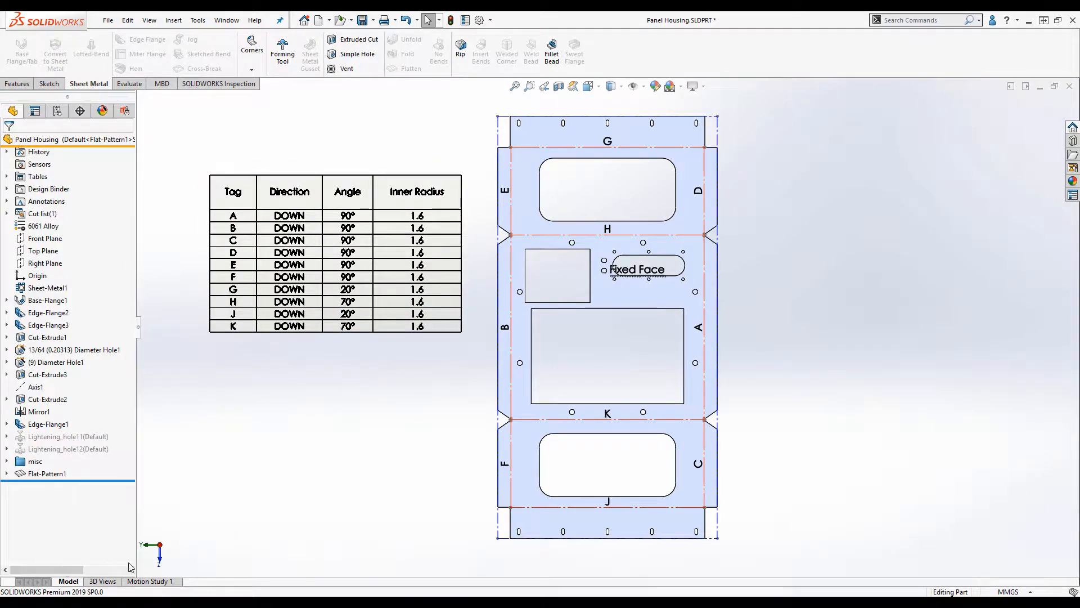
{"action": "left_click", "coordinate": [101, 580]}
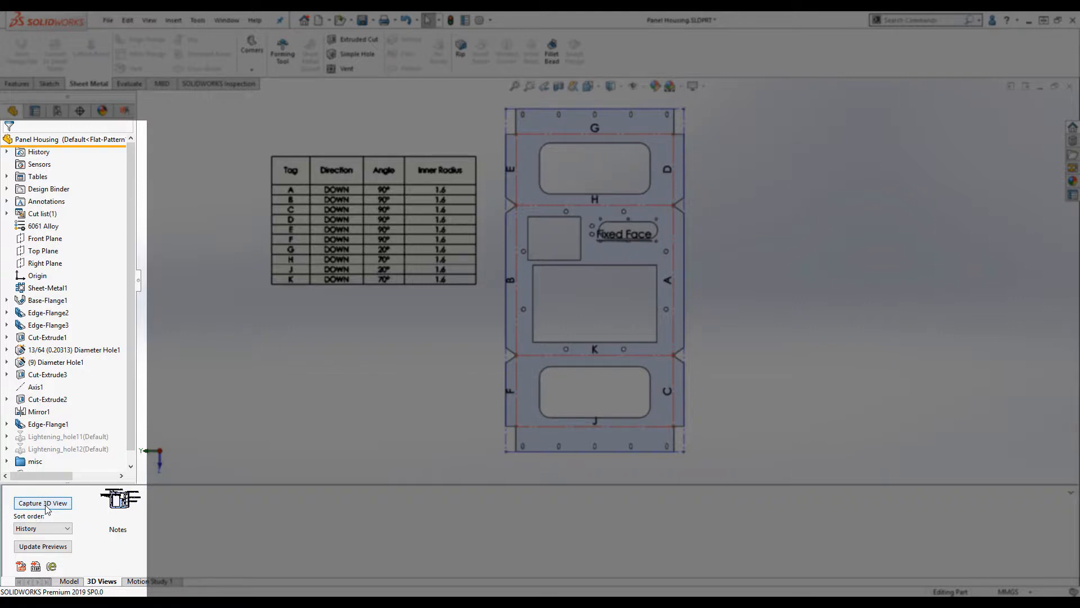
Step: Capture the flat pattern with bend table as 3D view SM-FLAT-PATTERN-MBD
{"action": "left_click", "coordinate": [43, 503]}
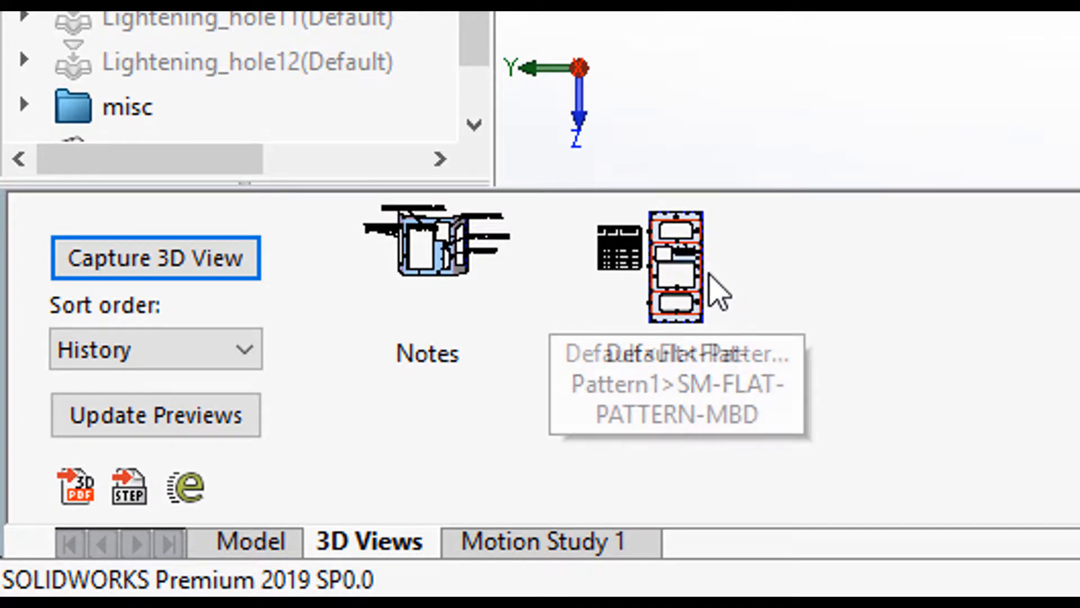
{"action": "mouse_move", "coordinate": [894, 300]}
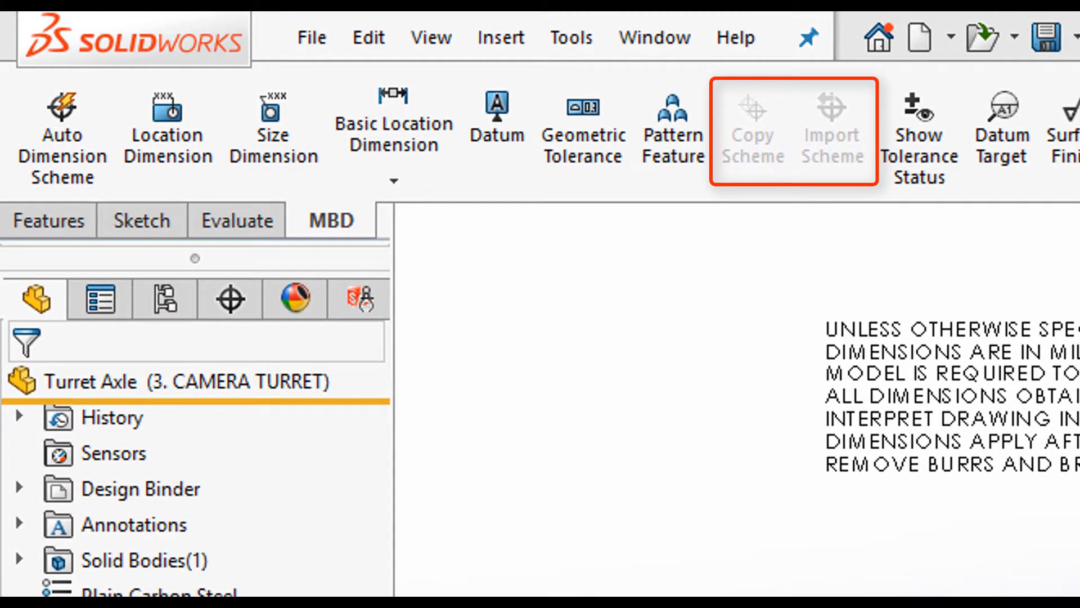
{"action": "mouse_move", "coordinate": [856, 206]}
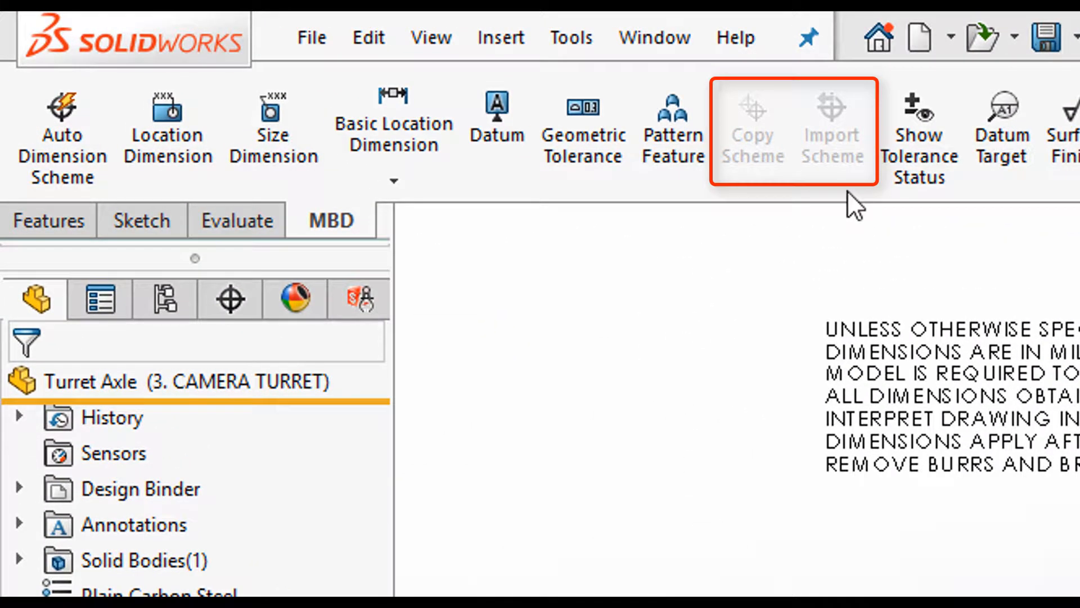
{"action": "mouse_move", "coordinate": [748, 248]}
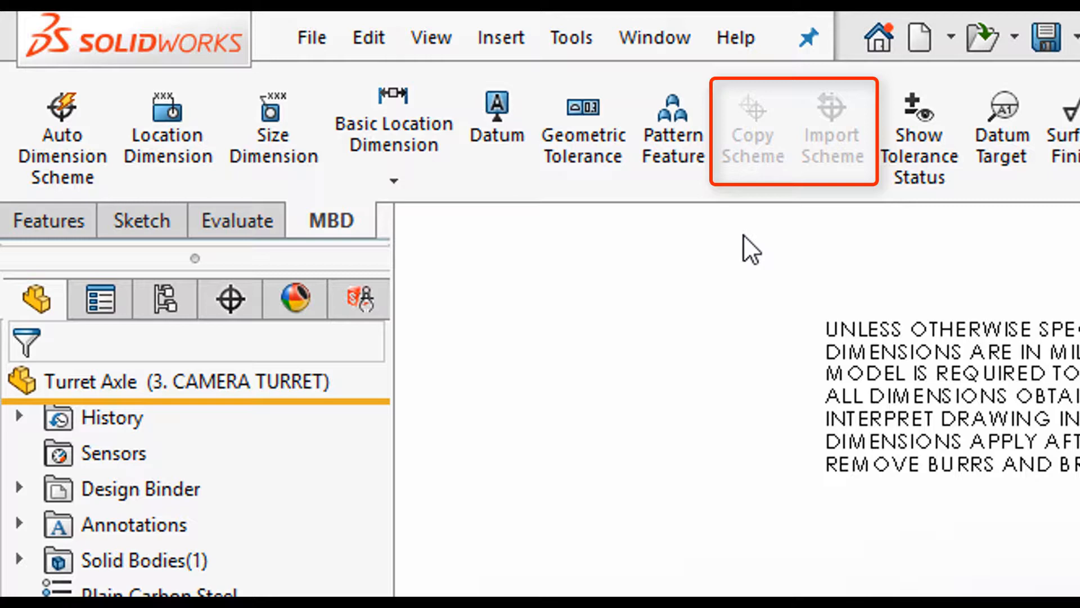
{"action": "mouse_move", "coordinate": [740, 269]}
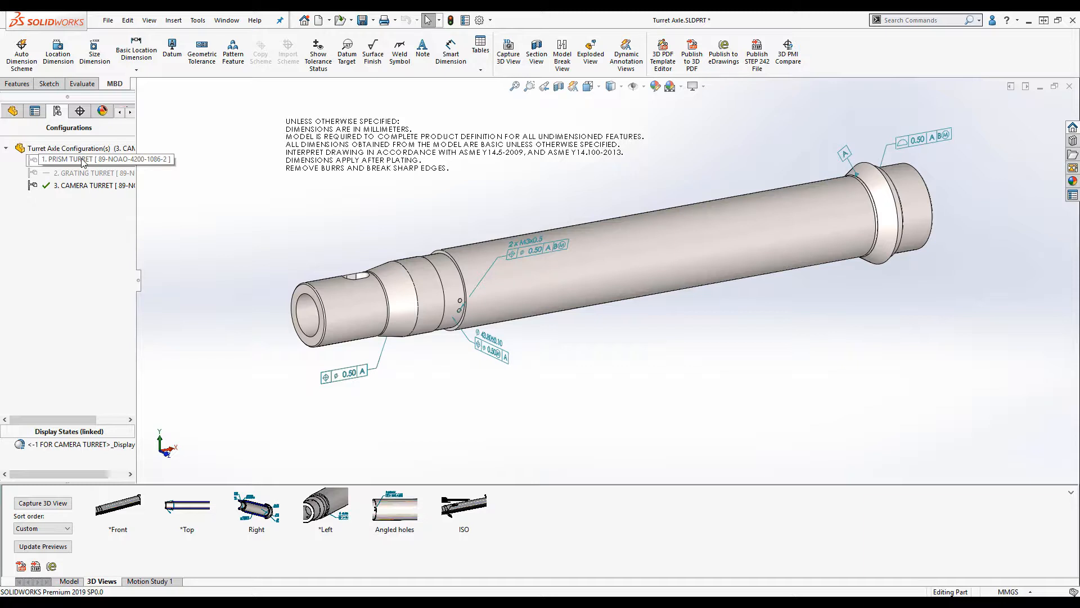
Step: Activate the 1. PRISM TURRET configuration and open Copy Scheme
{"action": "double_click", "coordinate": [83, 160]}
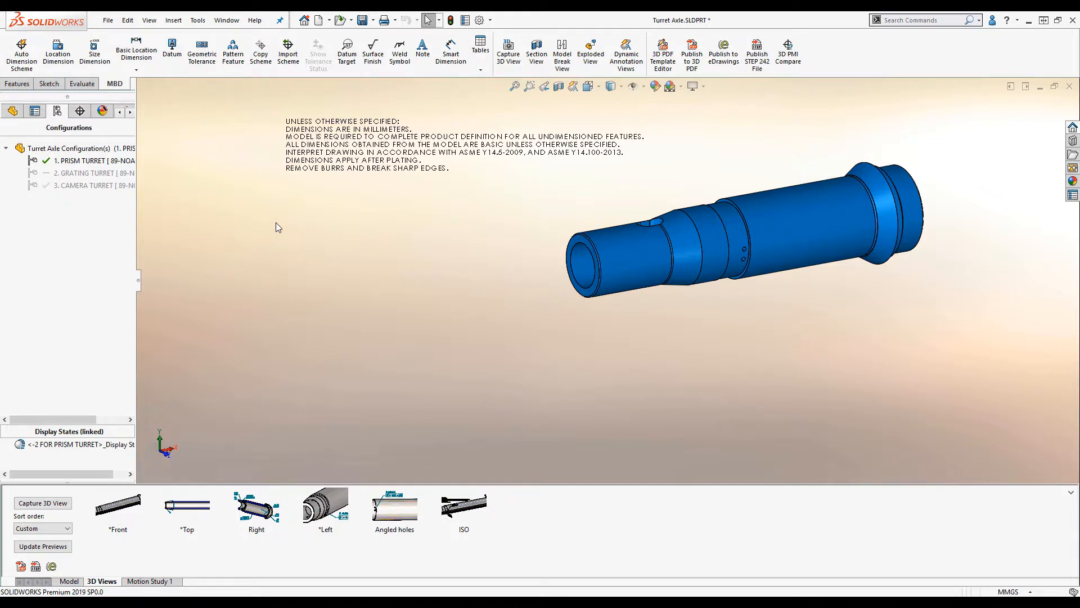
{"action": "left_click", "coordinate": [89, 160]}
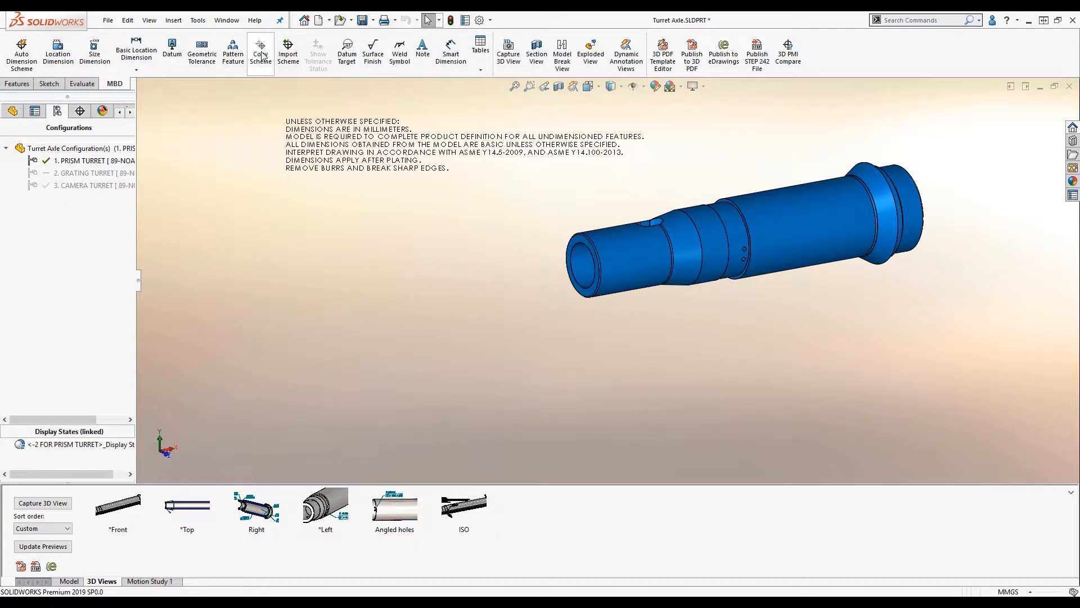
{"action": "mouse_move", "coordinate": [261, 53]}
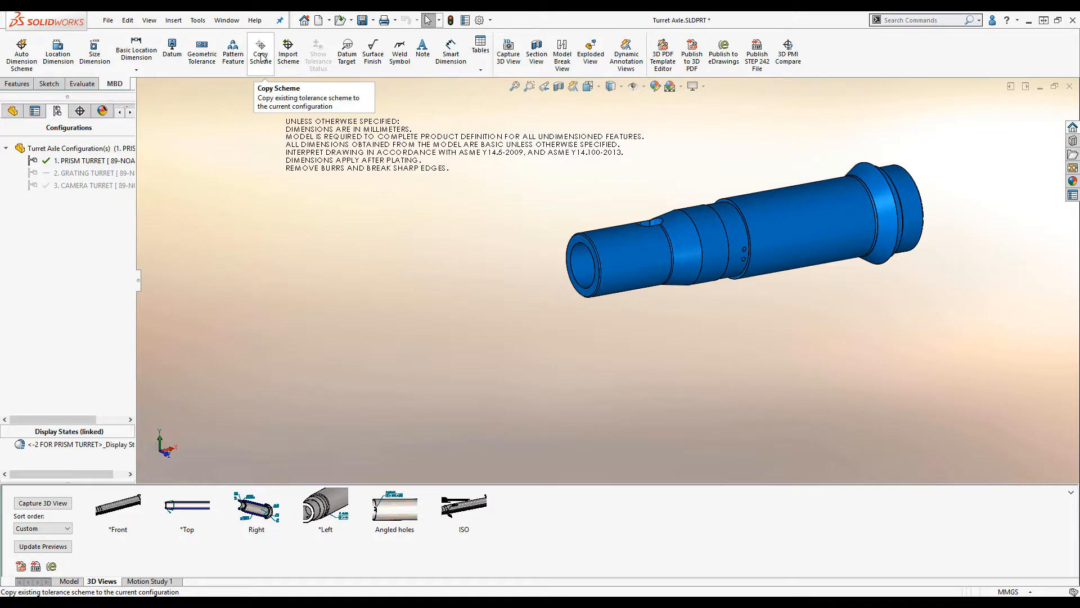
{"action": "left_click", "coordinate": [260, 53]}
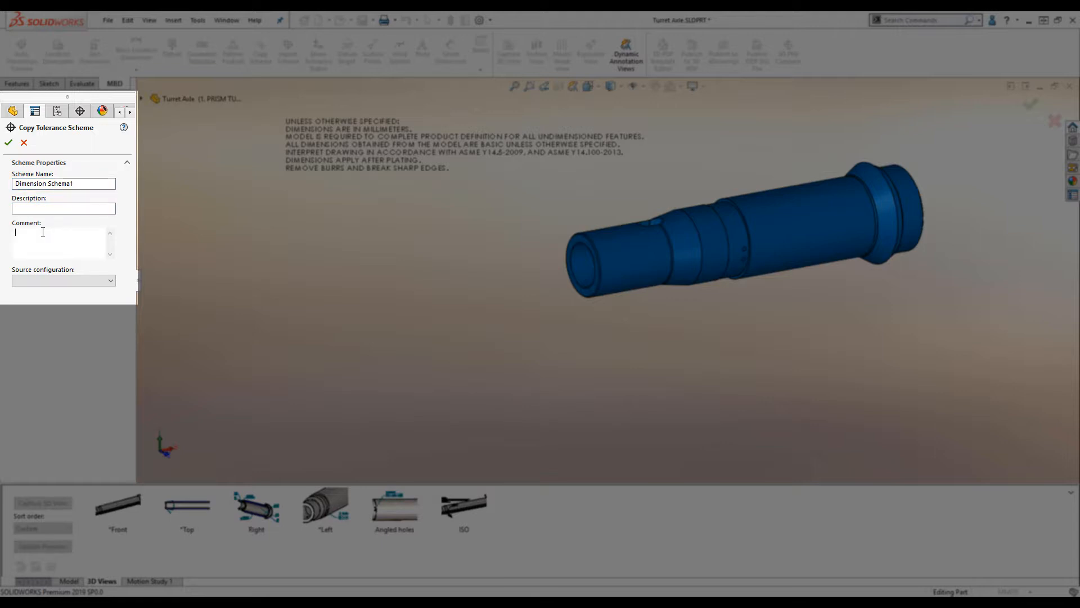
Step: Choose 3. CAMERA TURRET as source configuration and confirm the scheme copy
{"action": "left_click", "coordinate": [63, 280]}
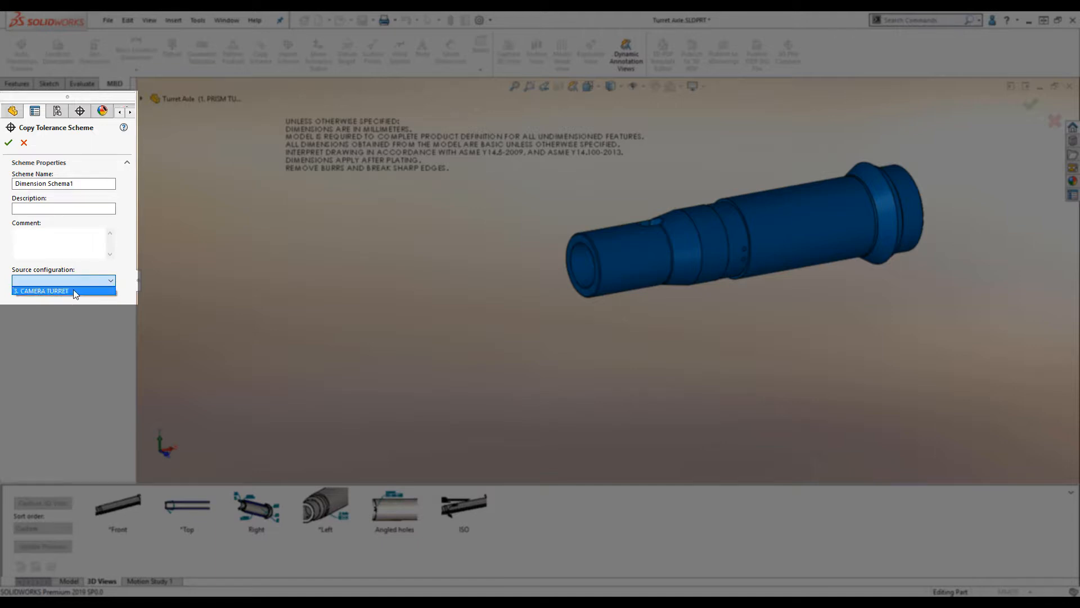
{"action": "left_click", "coordinate": [64, 291]}
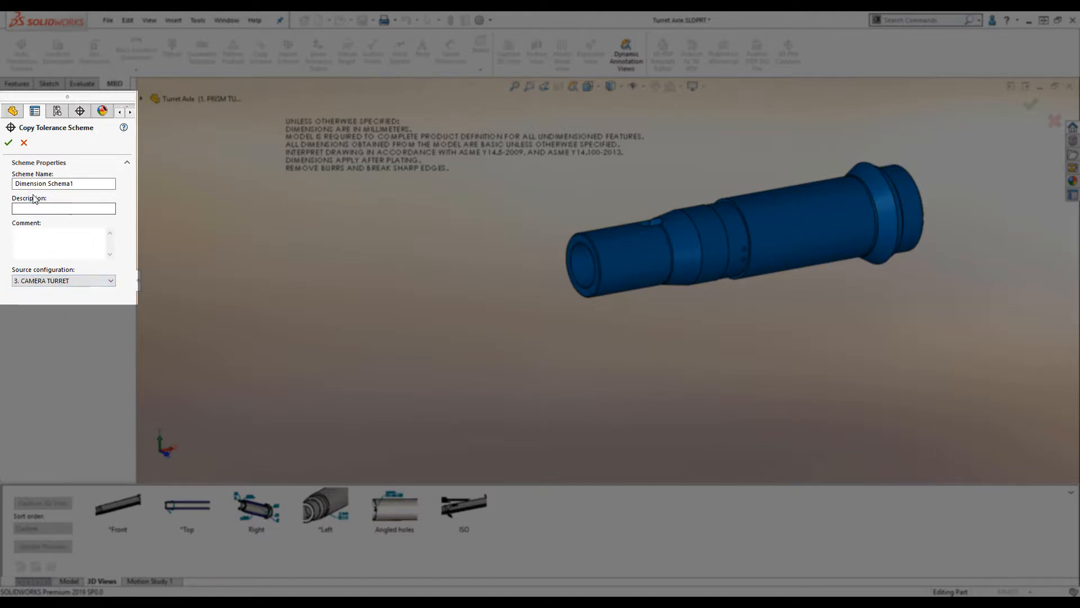
{"action": "left_click", "coordinate": [9, 142]}
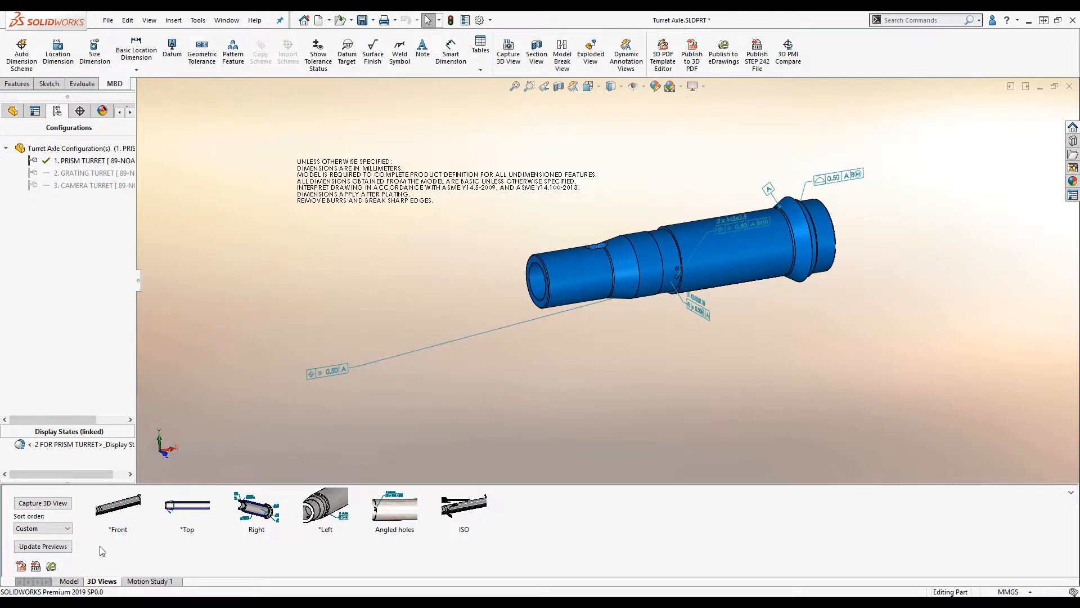
{"action": "mouse_move", "coordinate": [202, 556]}
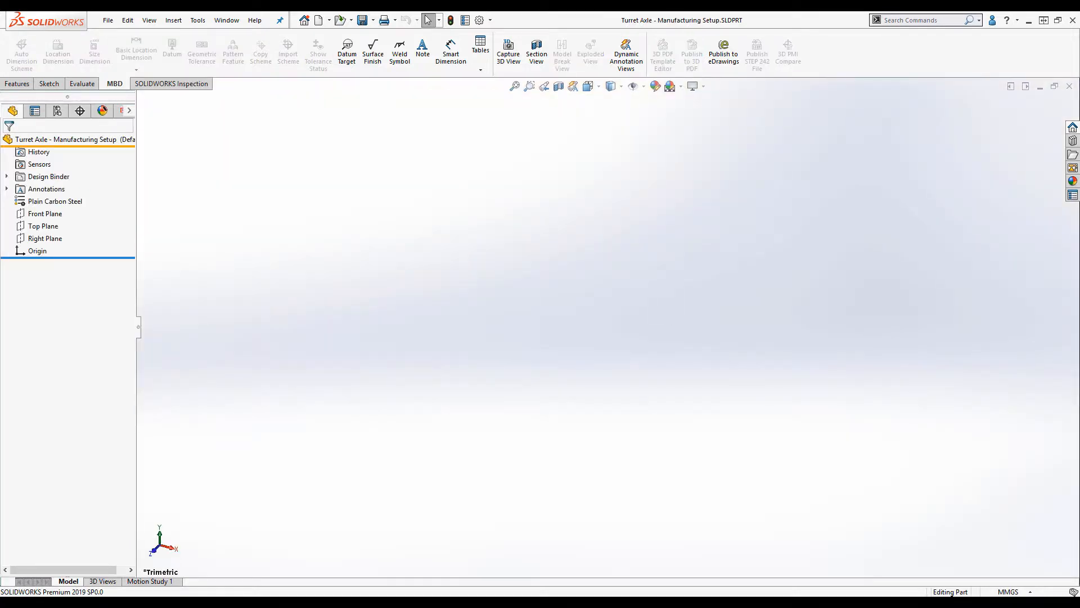
{"action": "mouse_move", "coordinate": [236, 144]}
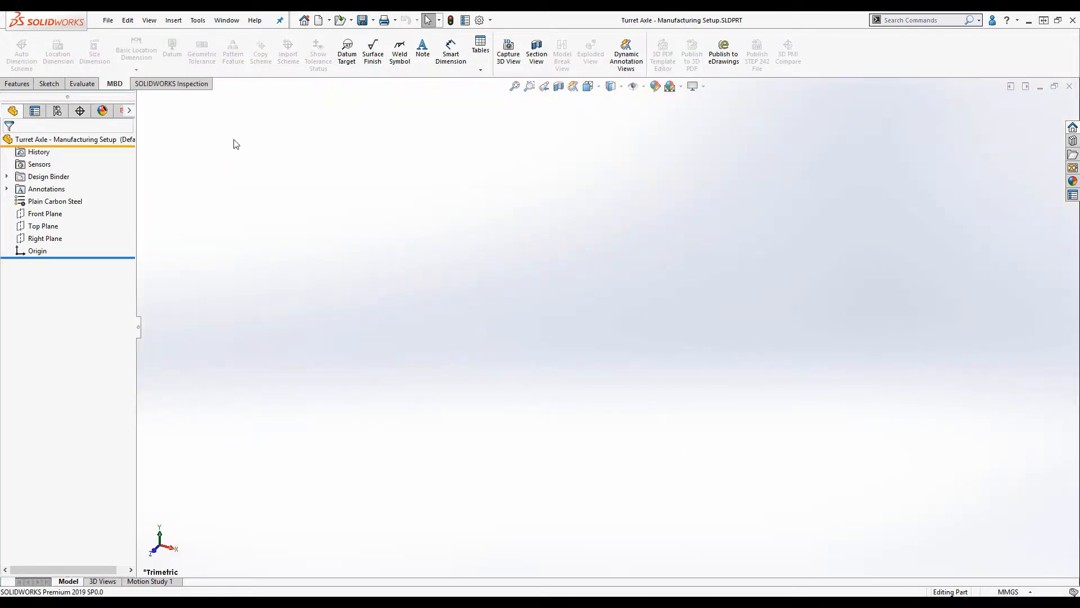
Step: Start Insert > Part in the Turret Axle - Manufacturing Setup part
{"action": "left_click", "coordinate": [173, 19]}
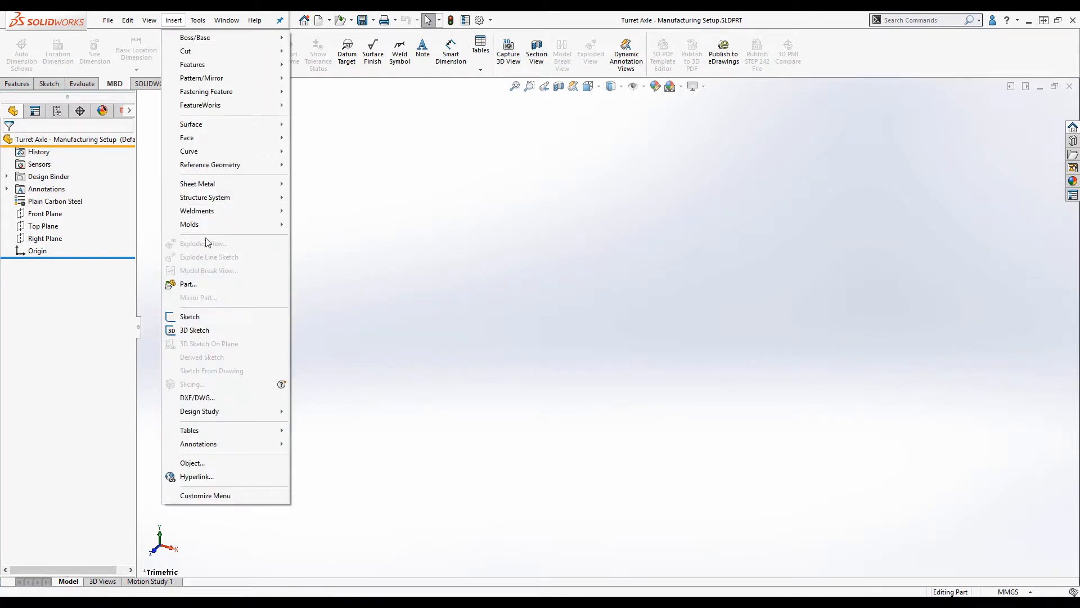
{"action": "mouse_move", "coordinate": [188, 285]}
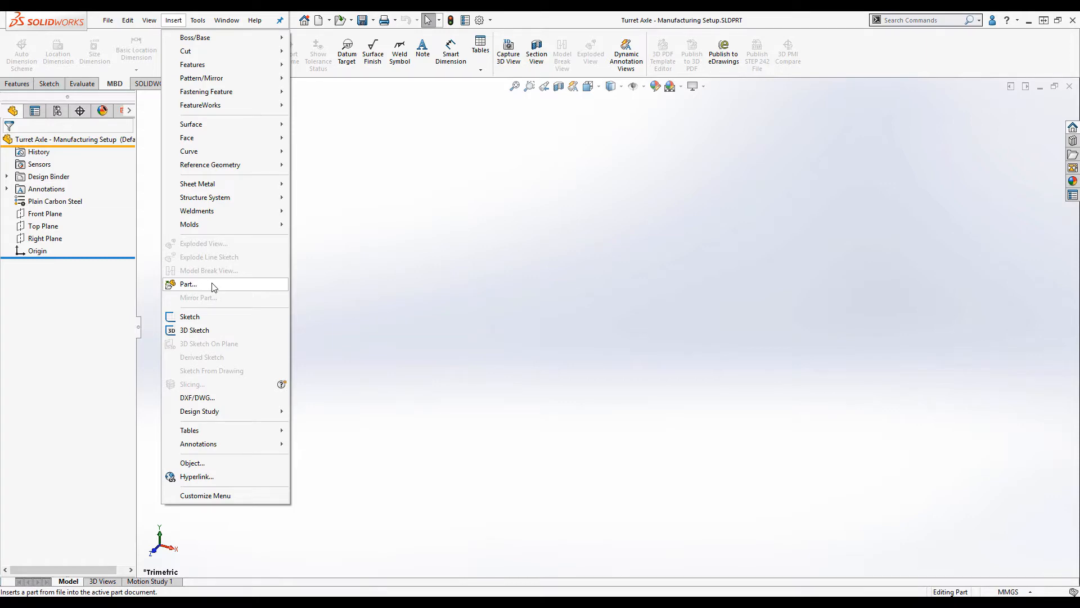
{"action": "left_click", "coordinate": [187, 283]}
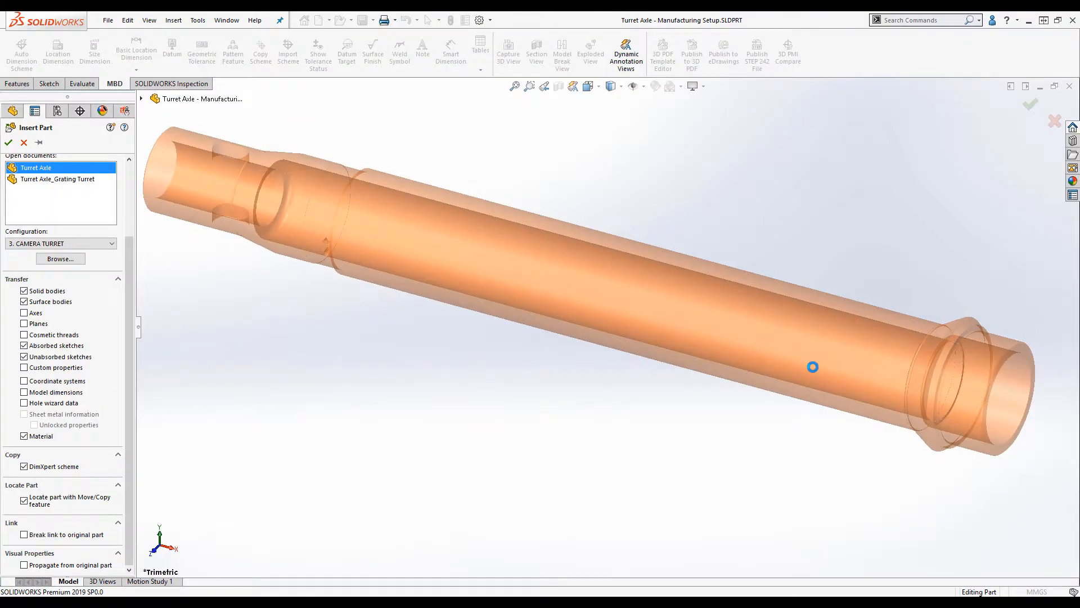
Step: Place the Turret Axle CAMERA TURRET body with its DimXpert scheme in the graphics area
{"action": "left_click", "coordinate": [9, 143]}
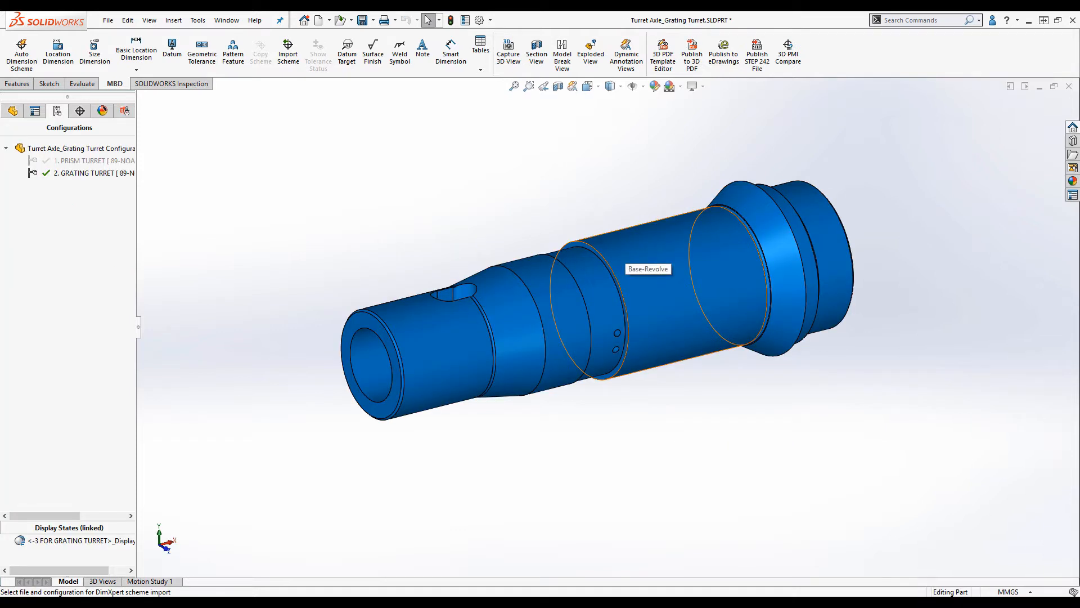
{"action": "mouse_move", "coordinate": [395, 145]}
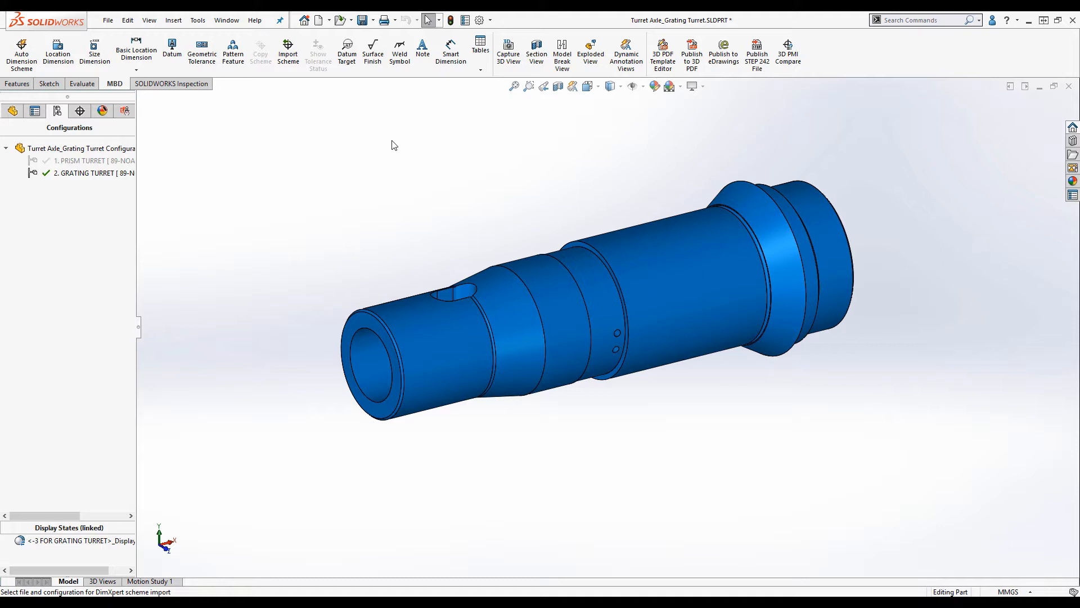
Step: Activate the GRATING TURRET configuration and start Import Scheme from the MBD tab
{"action": "left_click", "coordinate": [86, 172]}
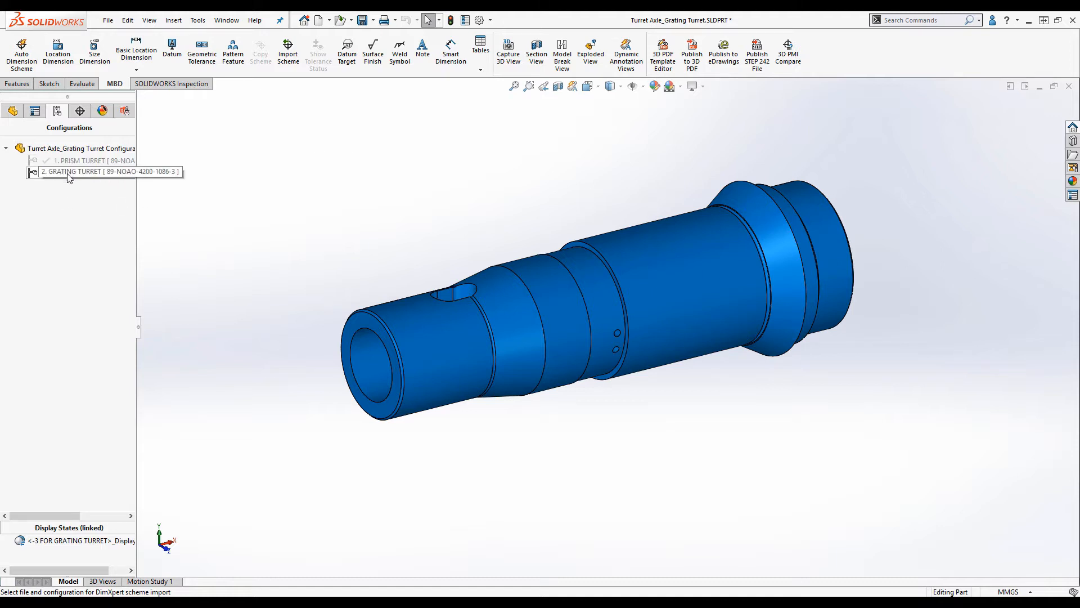
{"action": "double_click", "coordinate": [89, 172]}
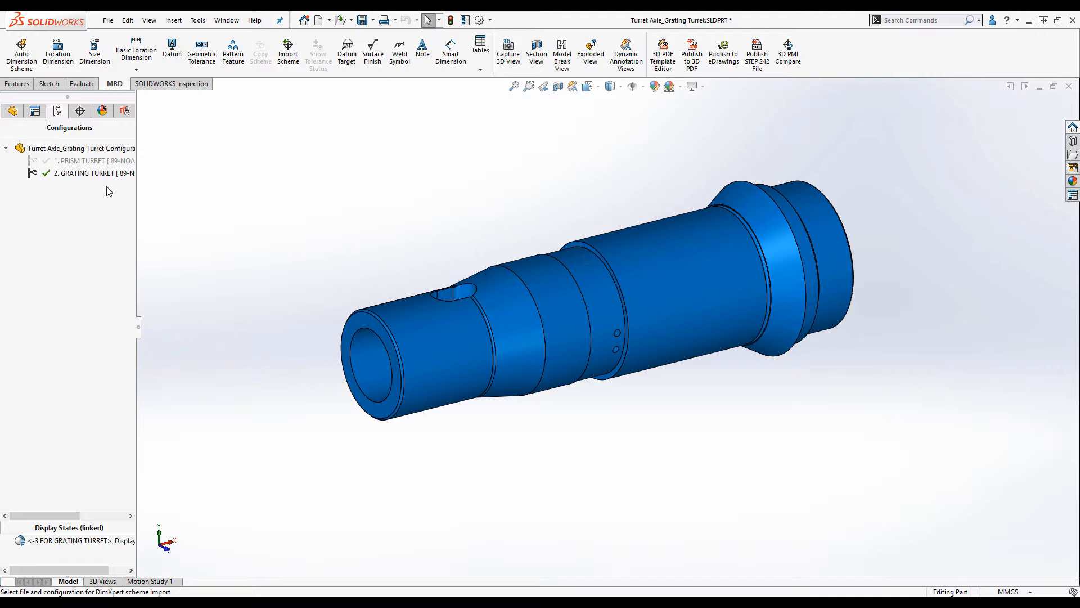
{"action": "mouse_move", "coordinate": [288, 54]}
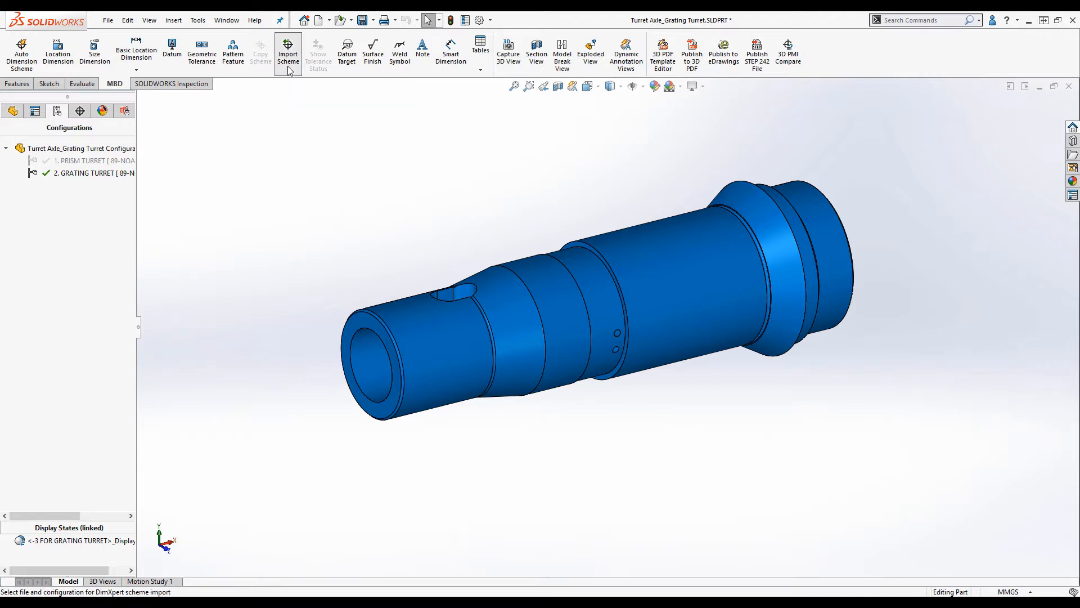
{"action": "left_click", "coordinate": [288, 52]}
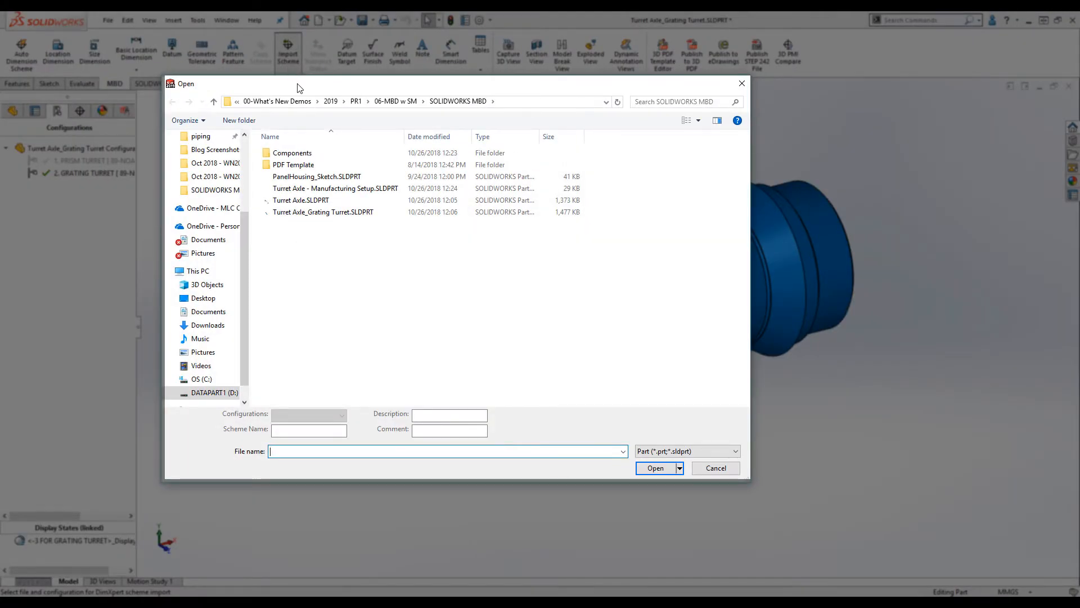
Step: Import the scheme from Turret Axle.SLDPRT, configuration 3. CAMERA TURRET
{"action": "left_click", "coordinate": [301, 200]}
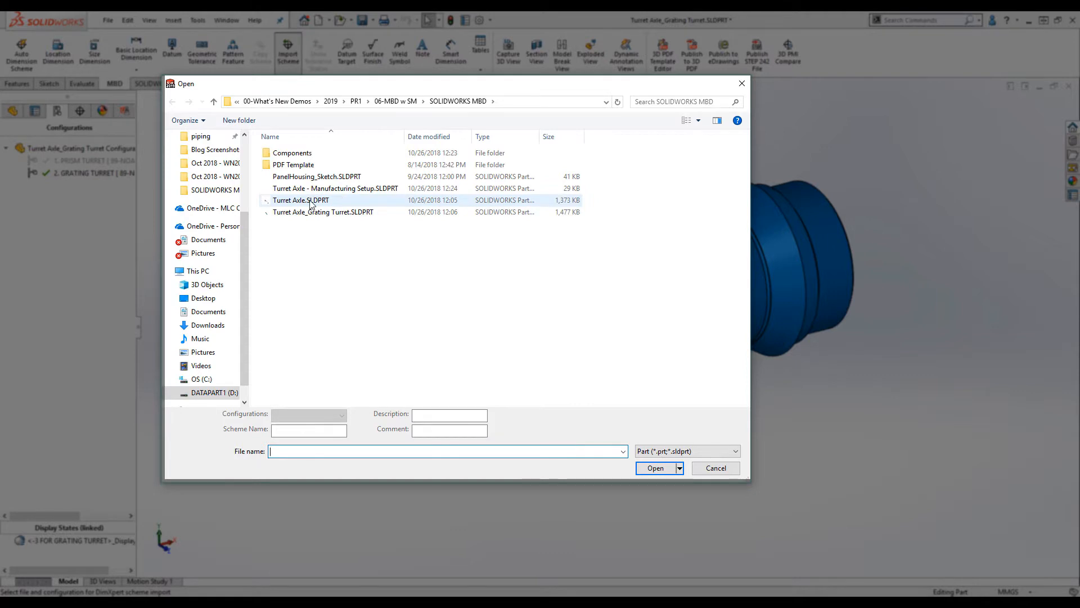
{"action": "left_click", "coordinate": [301, 200]}
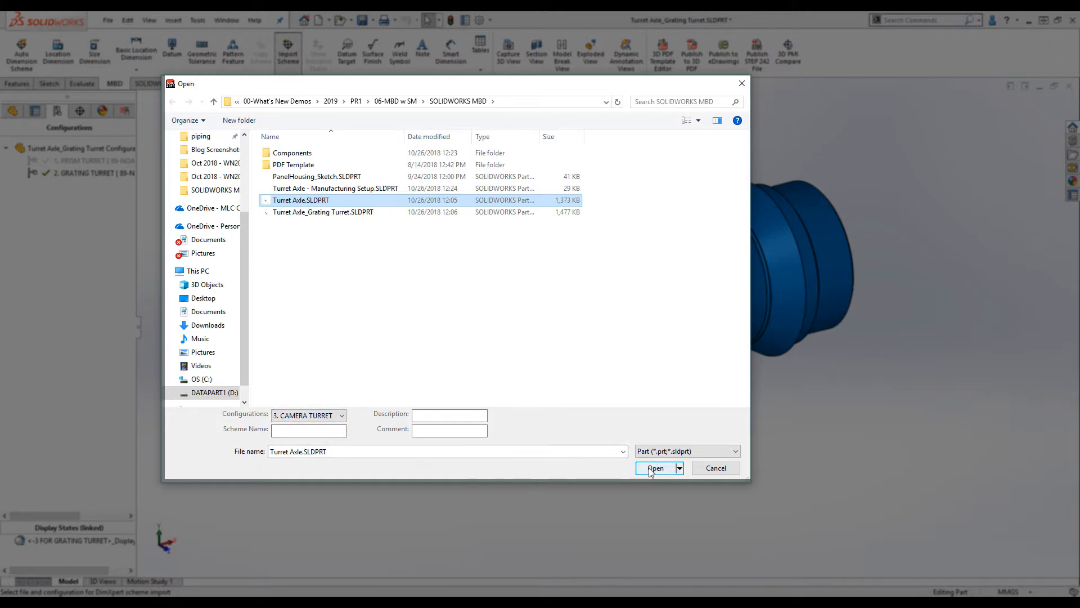
{"action": "left_click", "coordinate": [655, 468]}
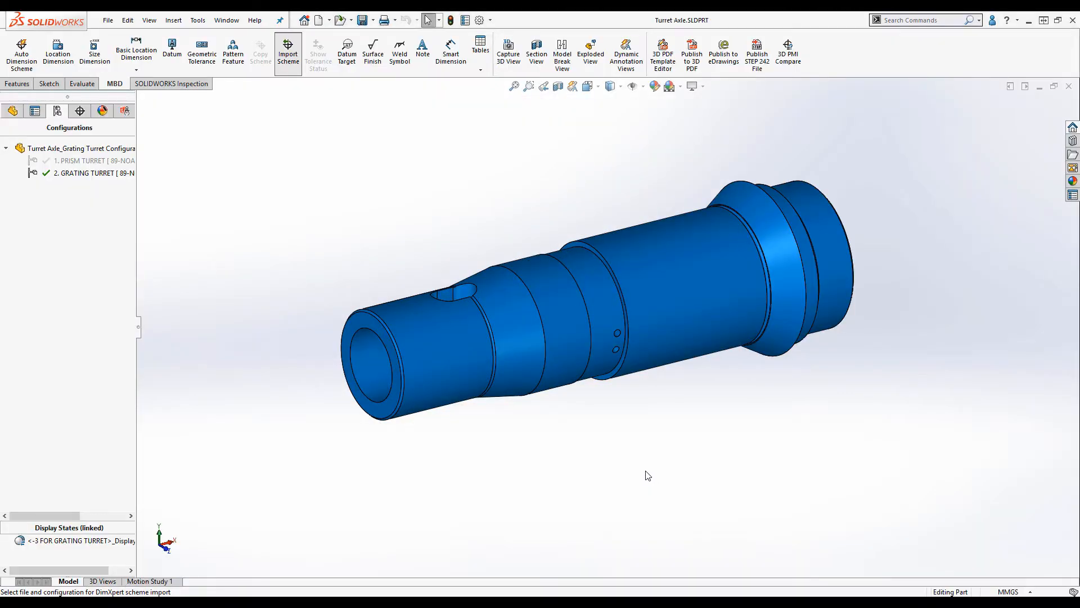
Step: Display the imported DimXpert annotations and open a DimXpert angle tolerance for editing
{"action": "left_click", "coordinate": [287, 53]}
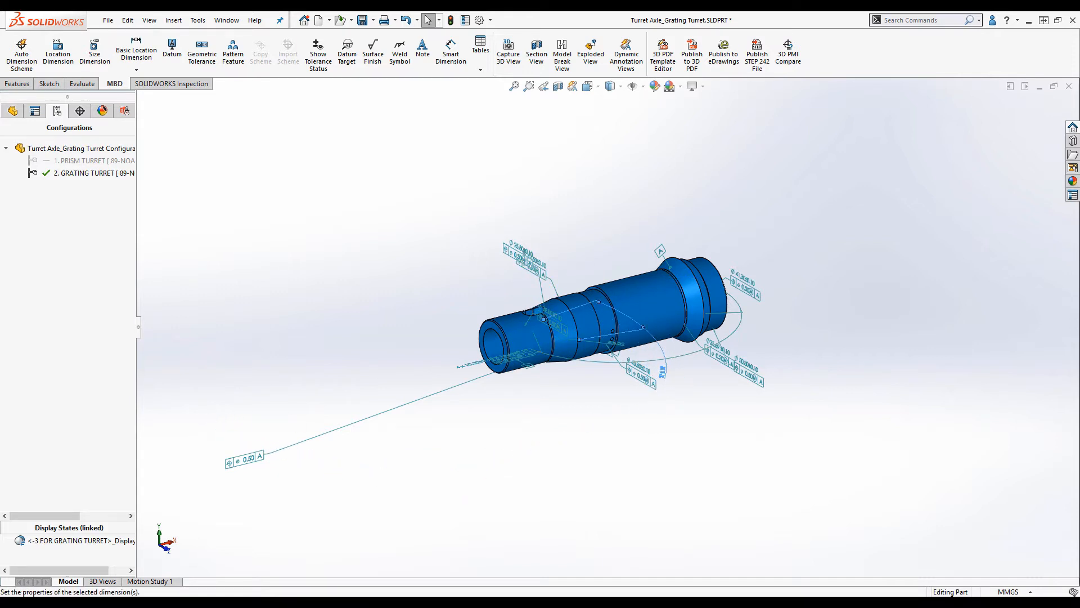
{"action": "left_click", "coordinate": [534, 391]}
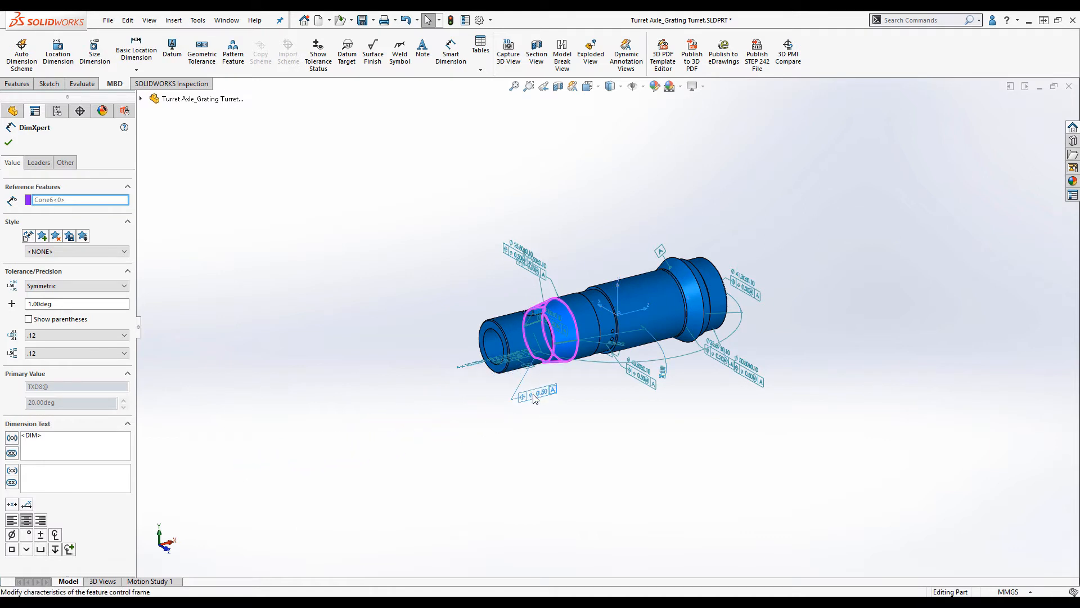